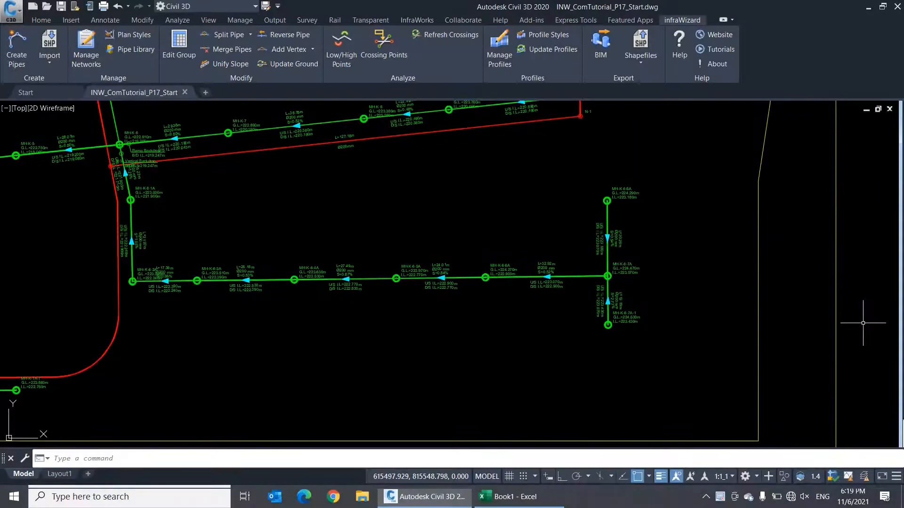
mouse_move(327, 155)
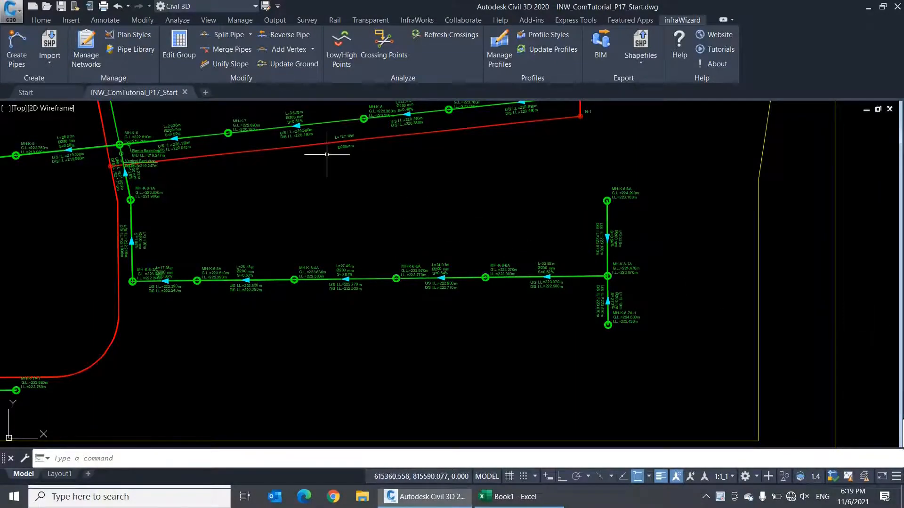
mouse_move(179, 47)
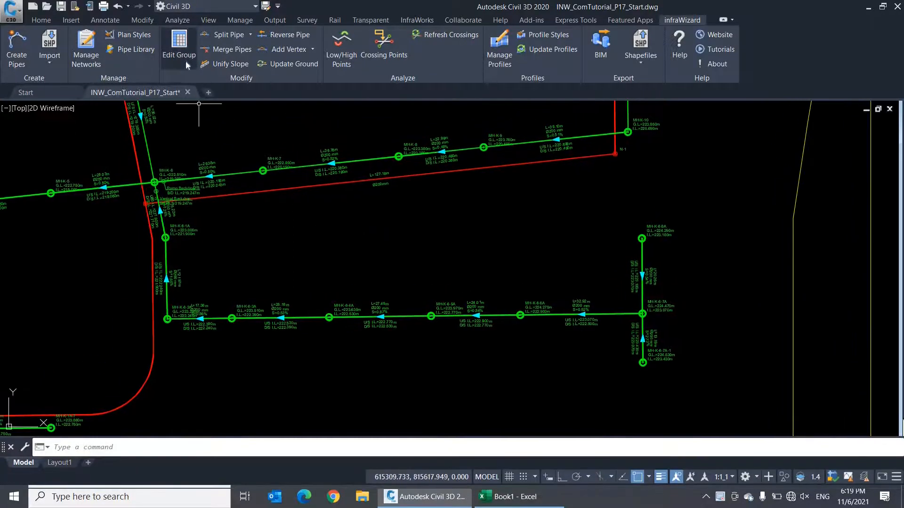
Edit a group of six picked pipes, close it, then open the Edit Group table for the whole SW network
click(179, 47)
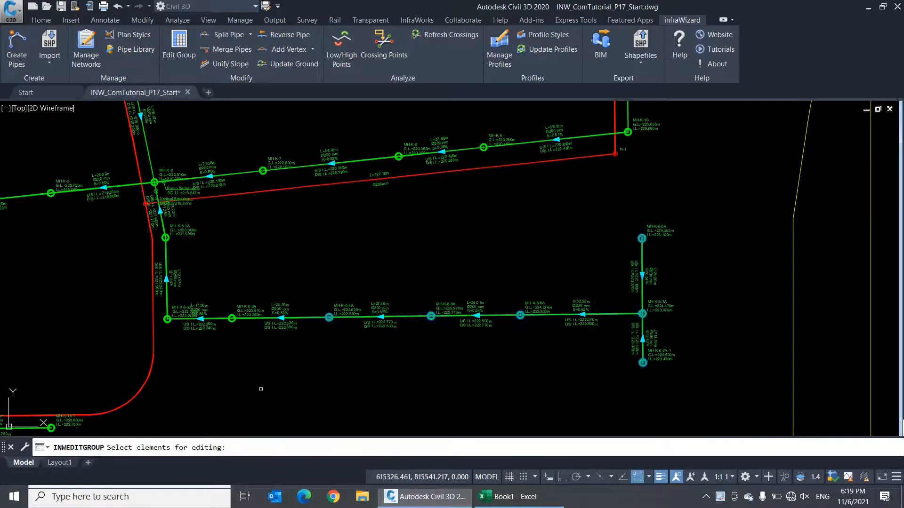
click(179, 46)
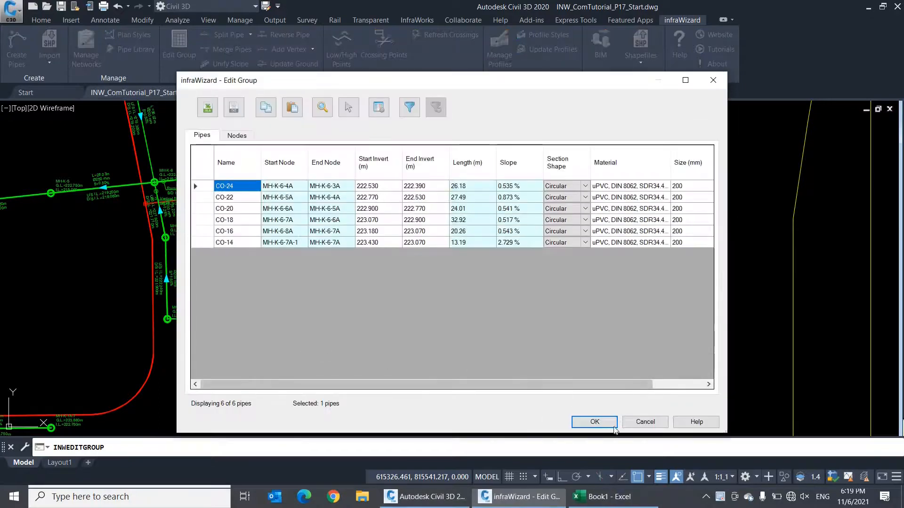
click(594, 421)
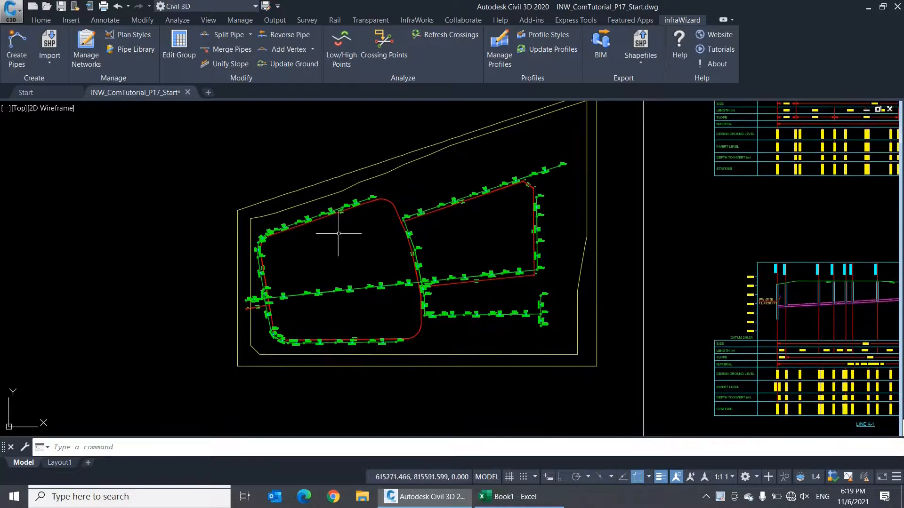
click(179, 46)
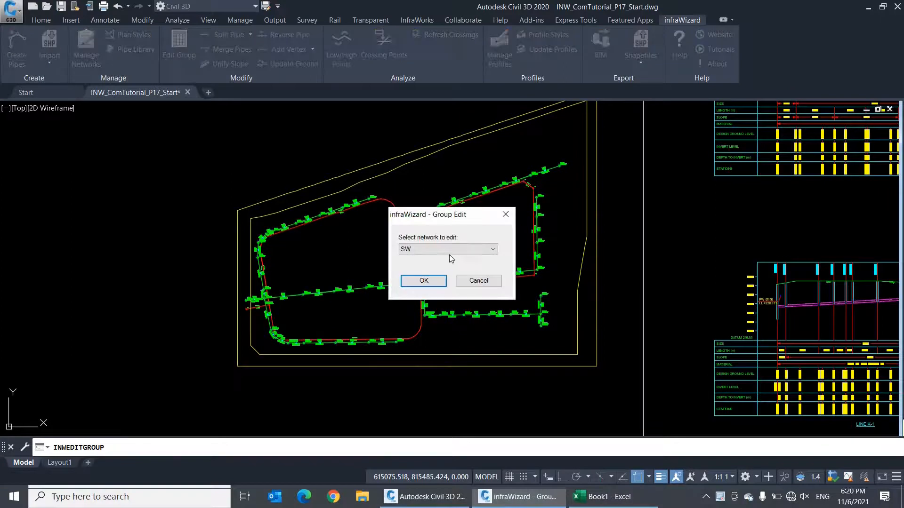
mouse_move(423, 280)
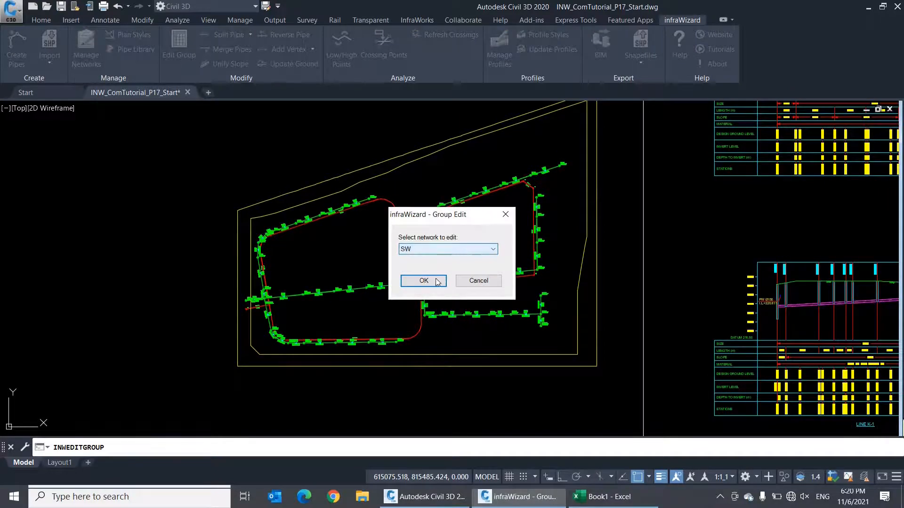
click(423, 281)
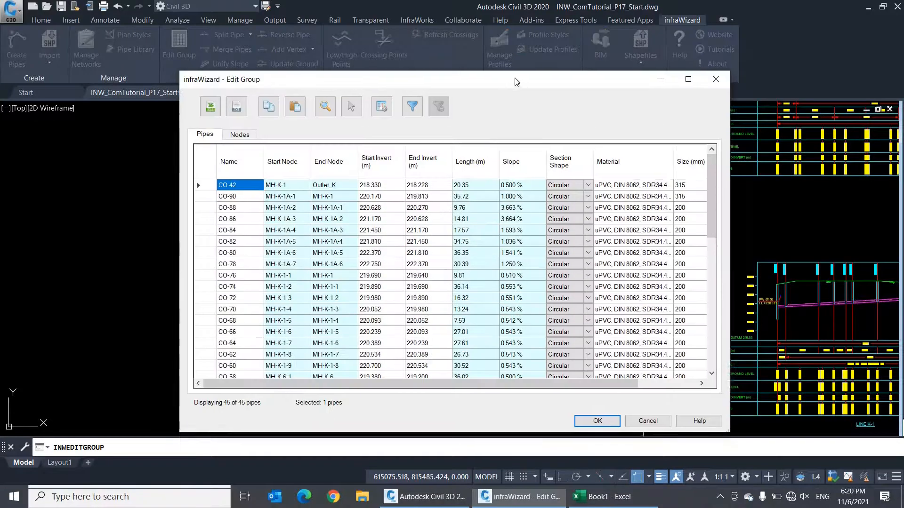
click(240, 134)
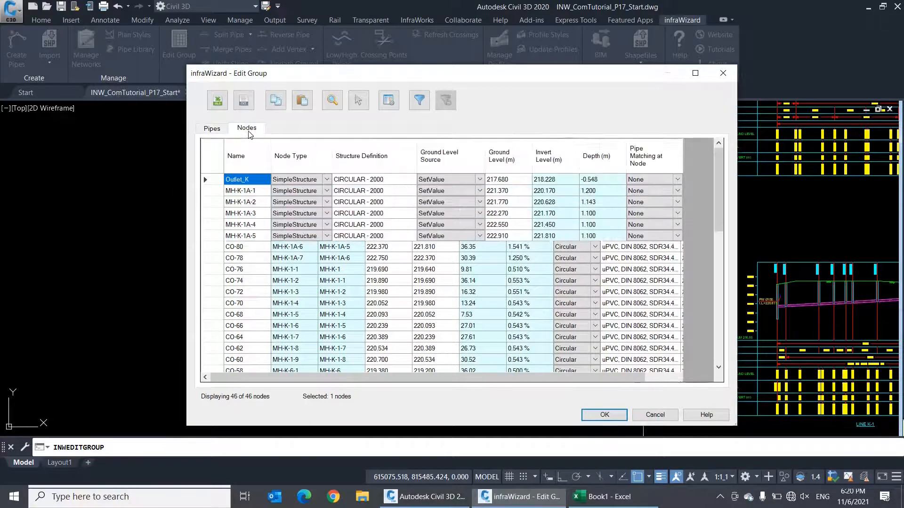
click(211, 129)
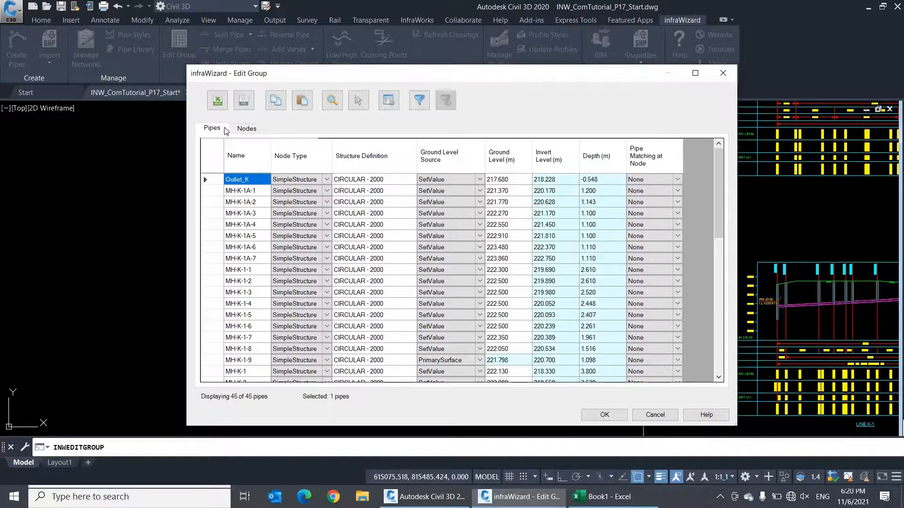
click(212, 128)
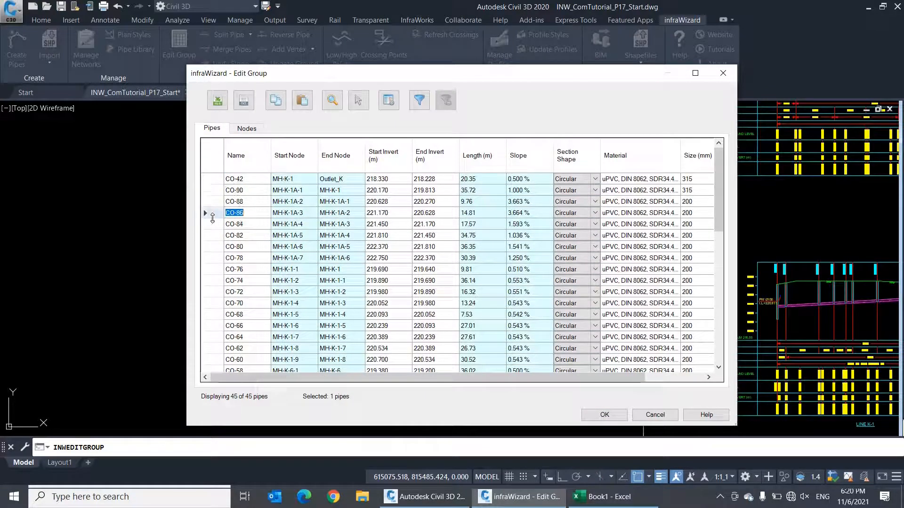
click(235, 224)
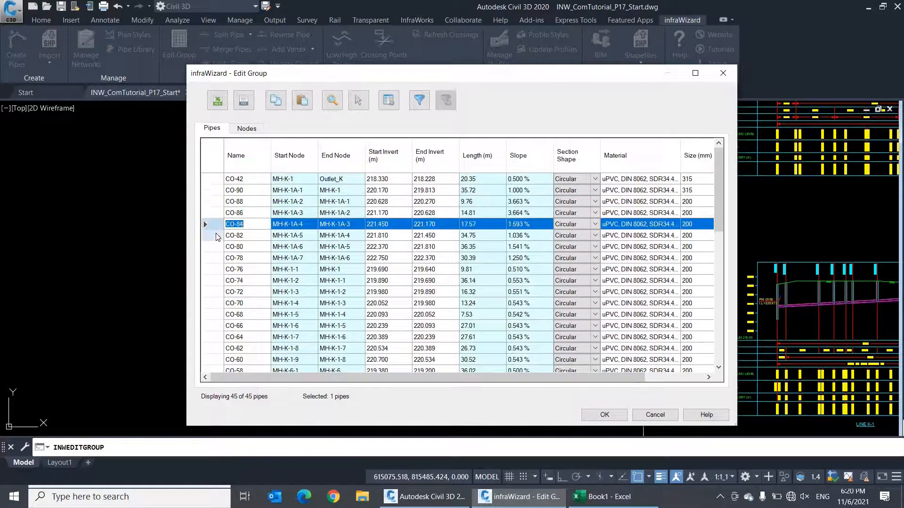
click(234, 236)
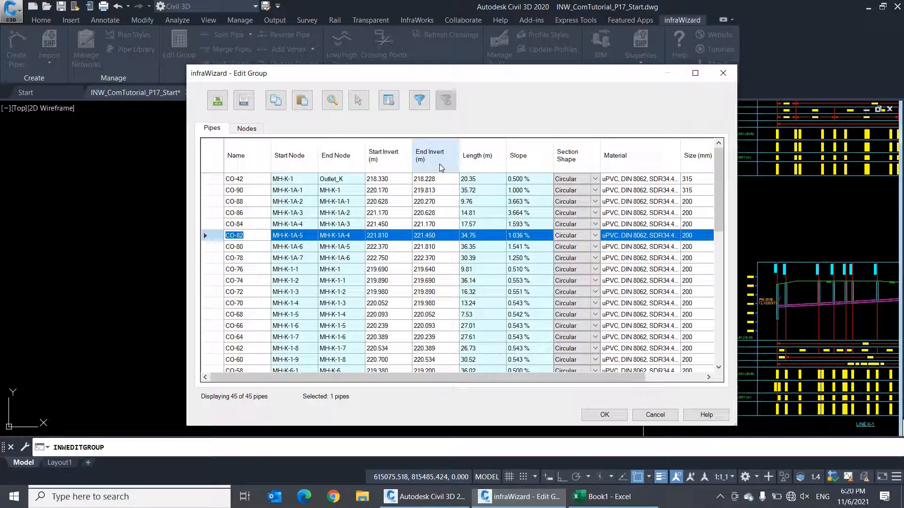
mouse_move(474, 167)
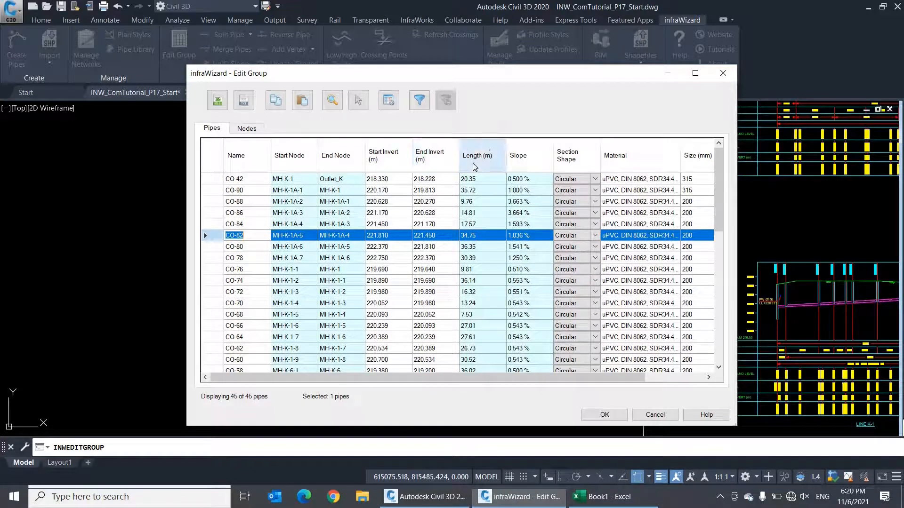
mouse_move(440, 161)
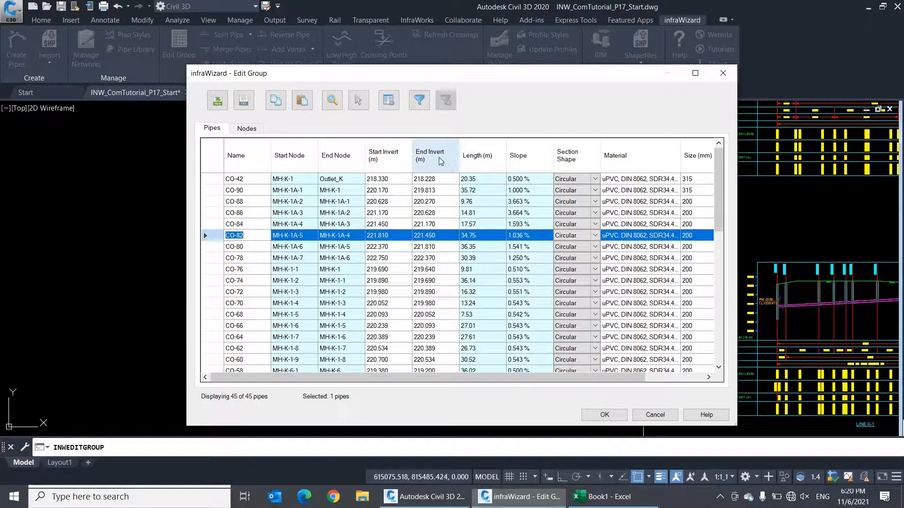
Add Start Center Level and End Center Level columns via Field Chooser, ordered before Size
click(389, 100)
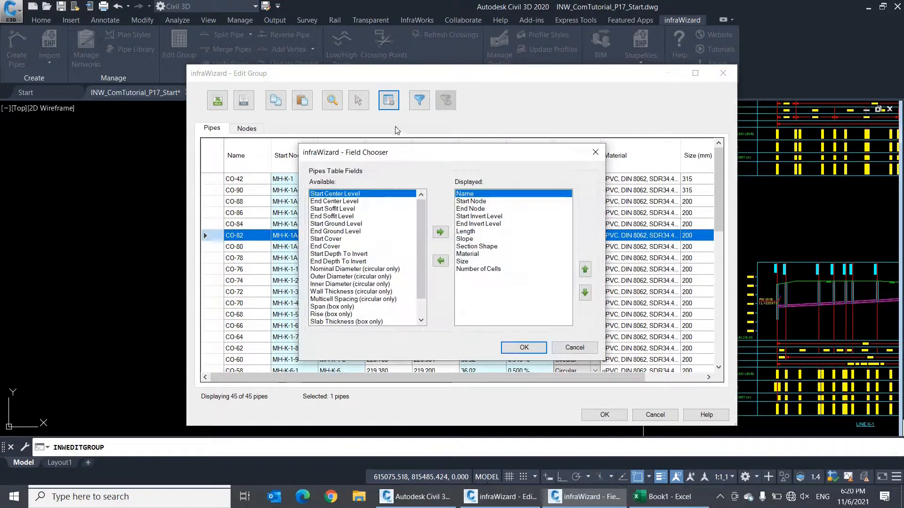
mouse_move(424, 227)
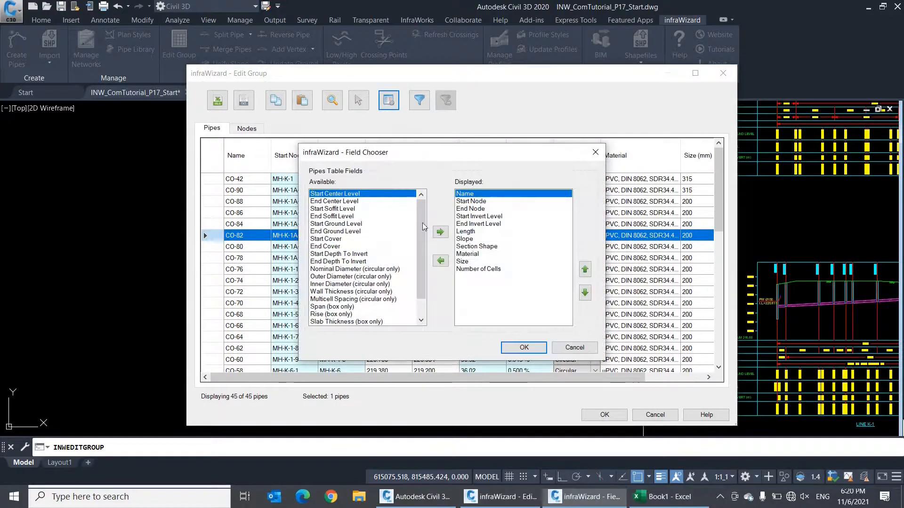
click(439, 231)
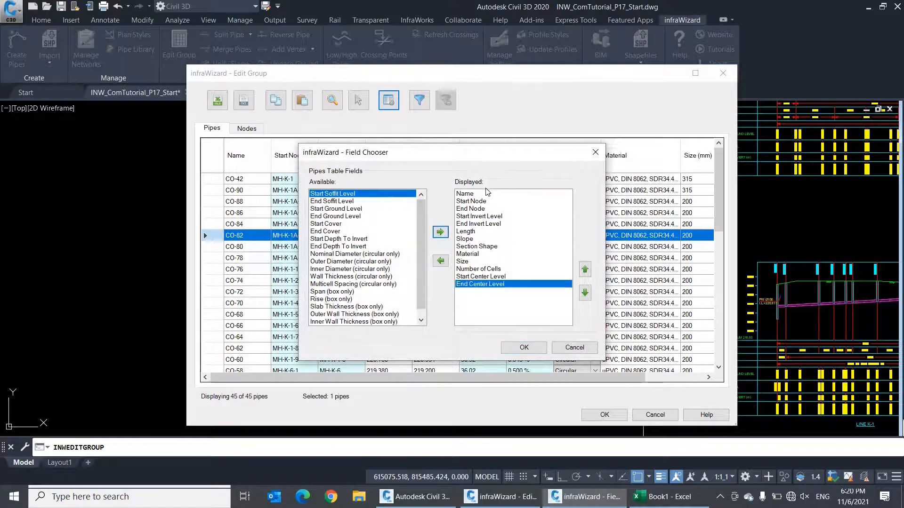
mouse_move(559, 276)
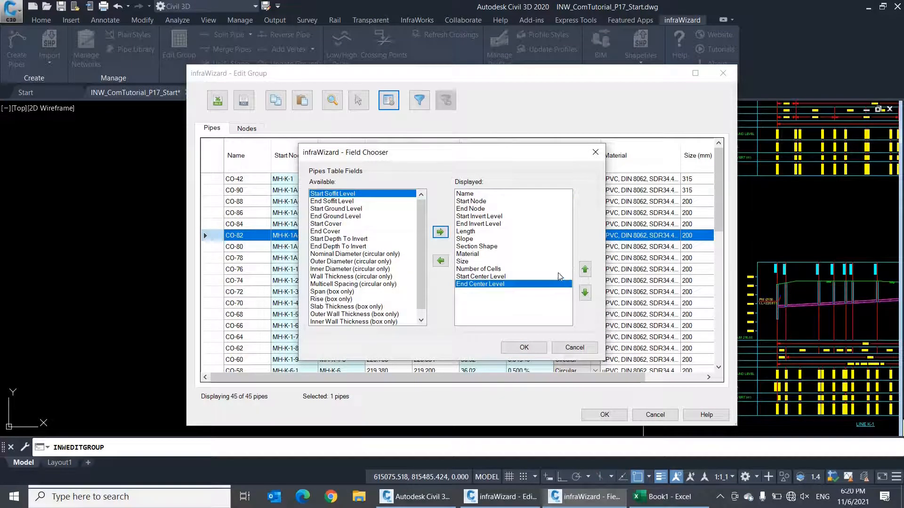
click(585, 268)
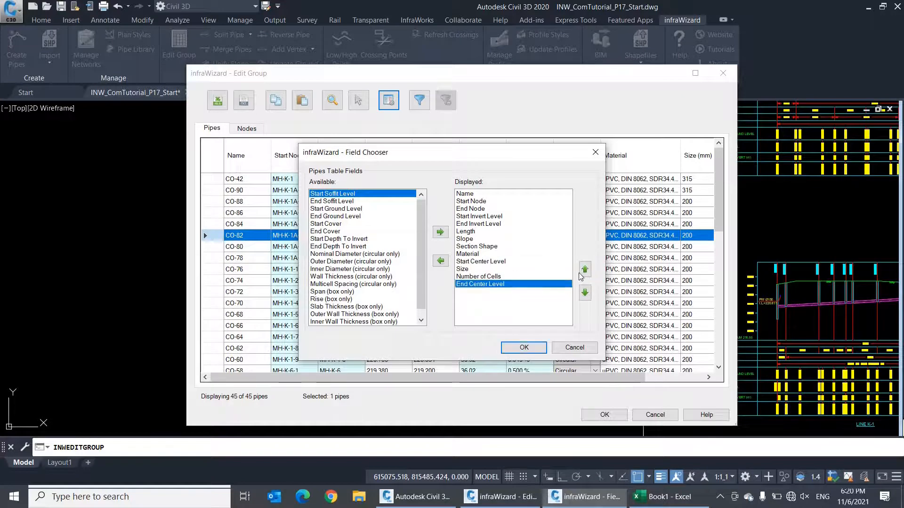
click(522, 347)
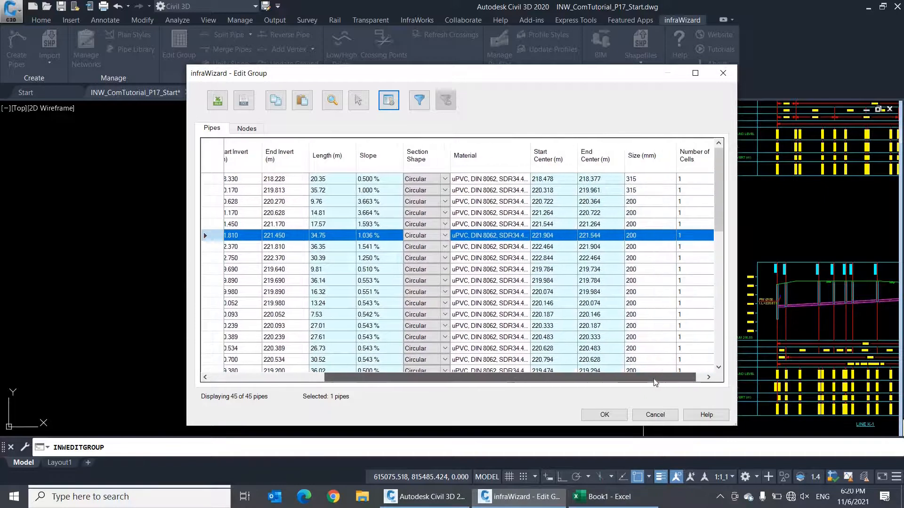
Scroll the pipes table back left toward the End Invert column
scroll(left, 3)
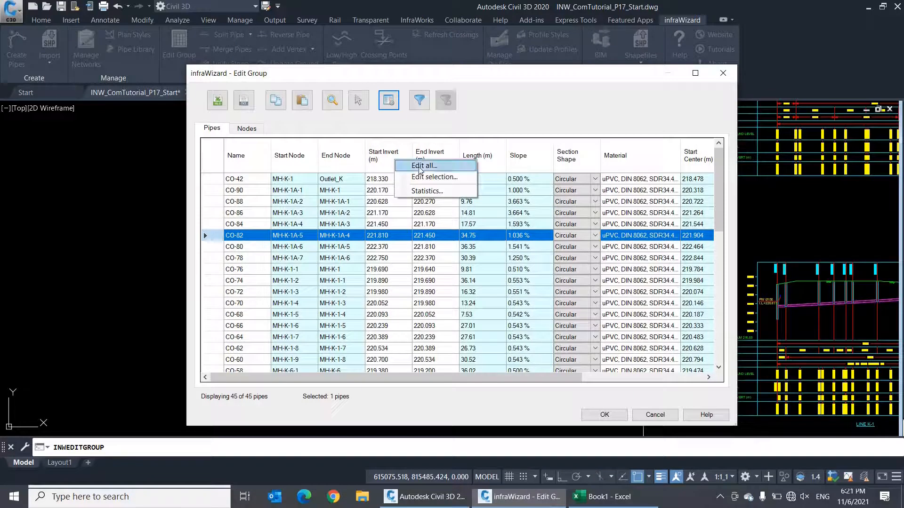
Bulk-edit the invert column with operation Add and value 0.5, raising all start inverts 0.5 m
click(424, 166)
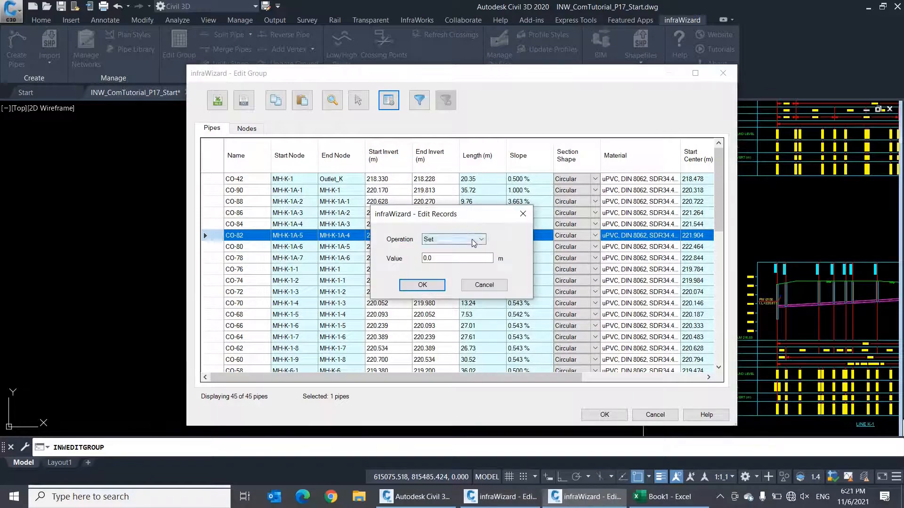
click(482, 239)
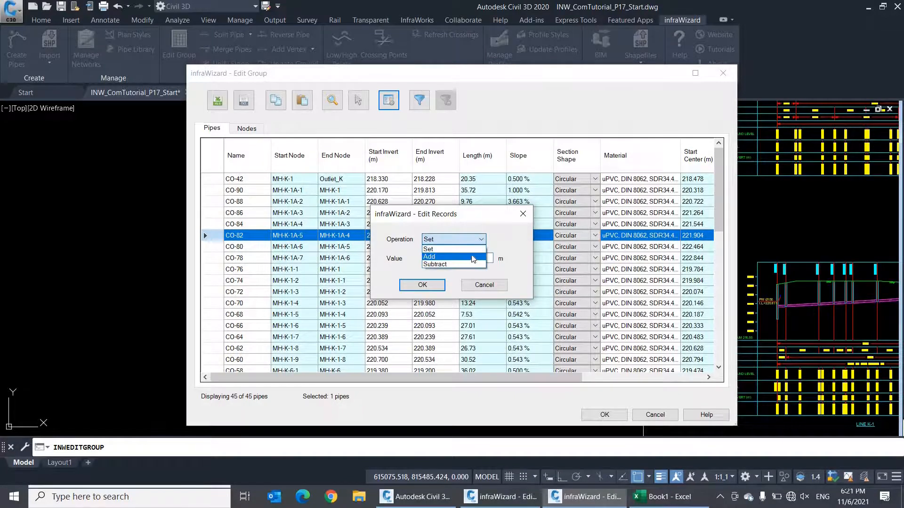
mouse_move(453, 264)
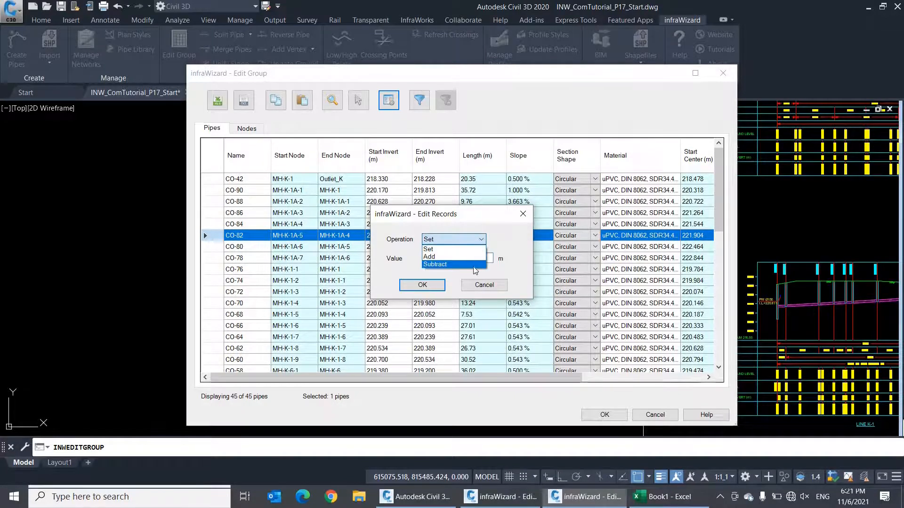
click(428, 249)
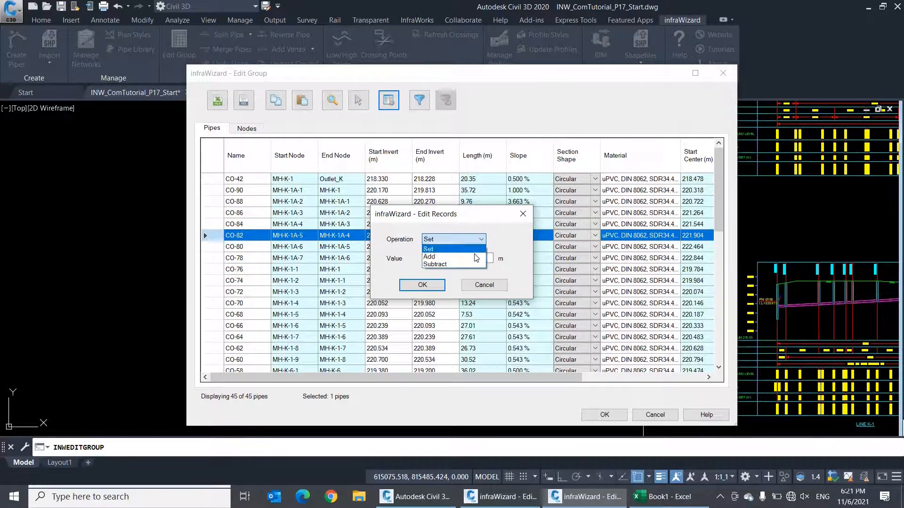
click(429, 257)
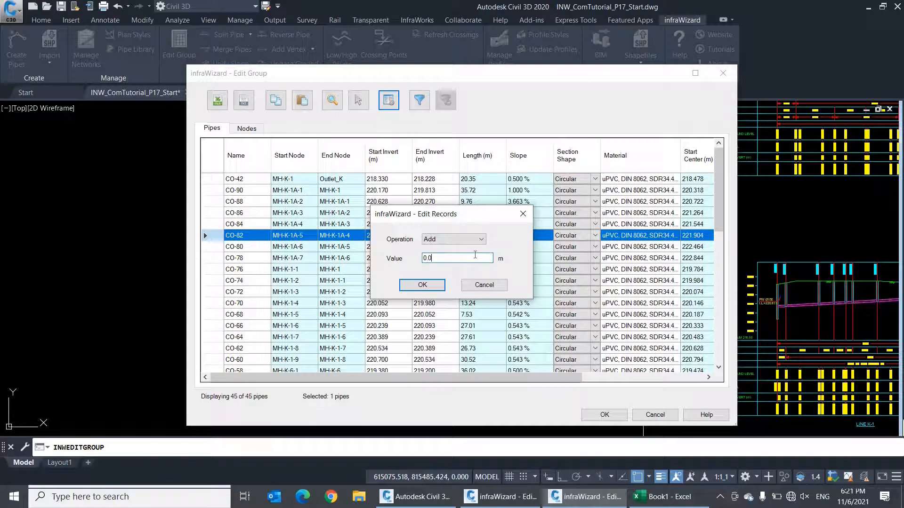
triple_click(456, 258)
text(0.5)
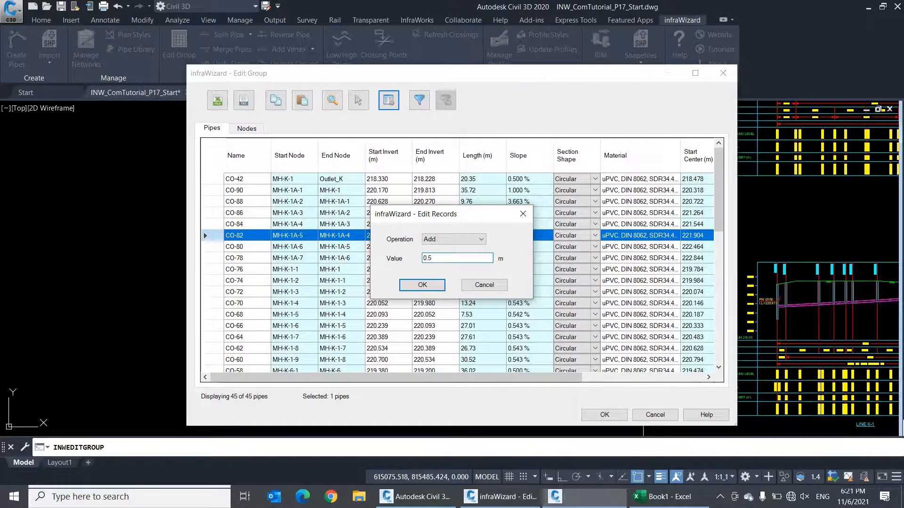
click(422, 285)
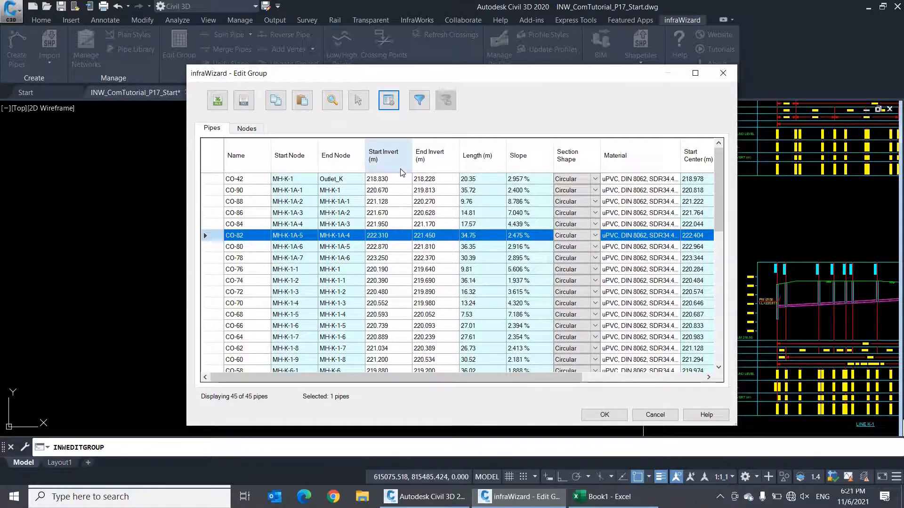
Set the Size (mm) of all 45 pipes to 500 through the column's bulk edit
scroll(right, 3)
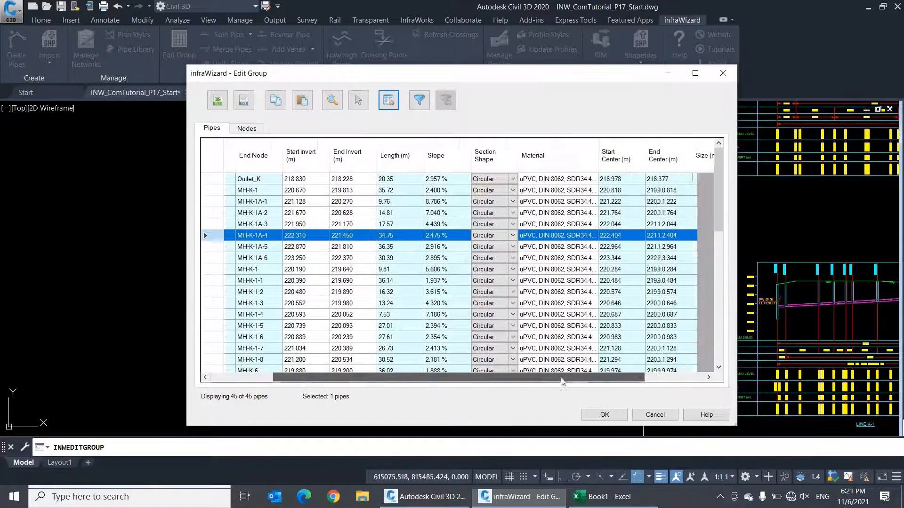
scroll(right, 3)
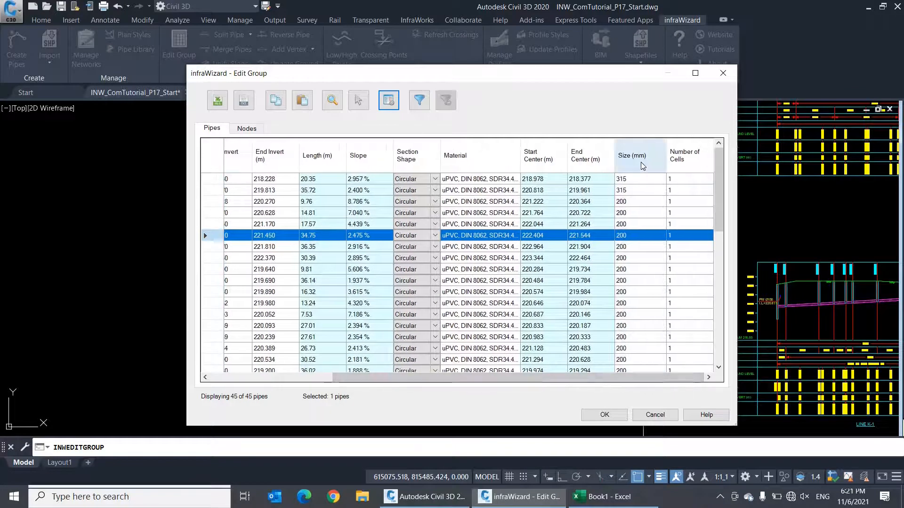
click(631, 155)
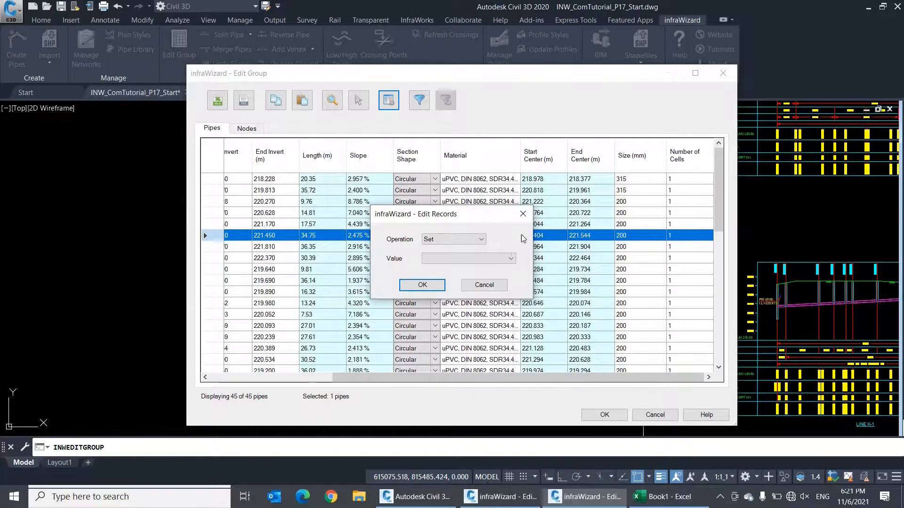
click(510, 258)
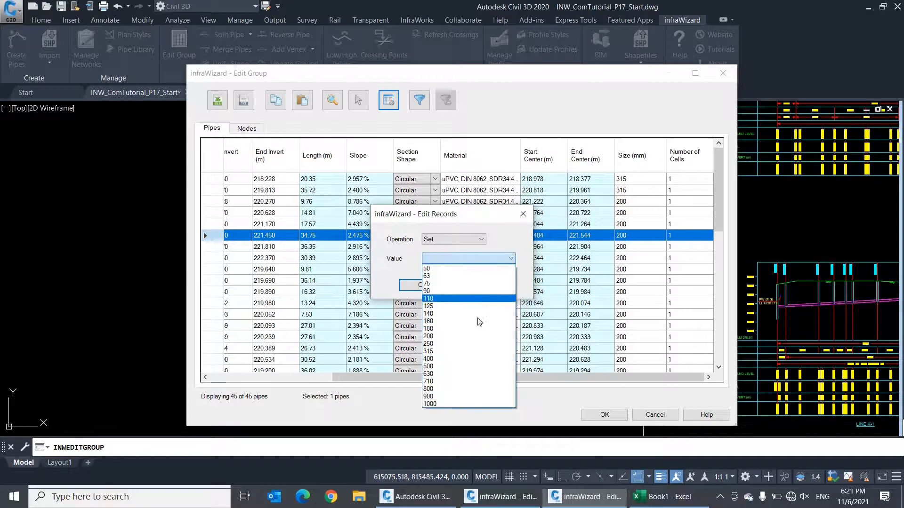
click(429, 366)
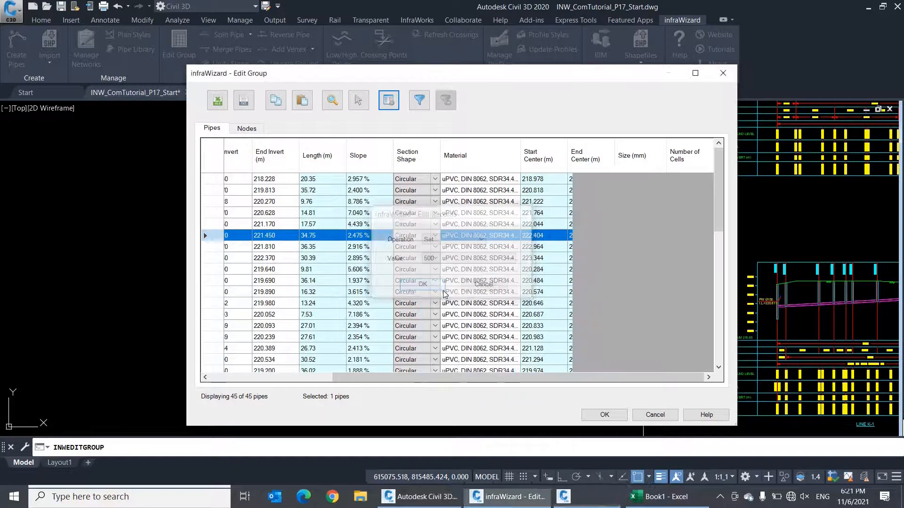
click(420, 283)
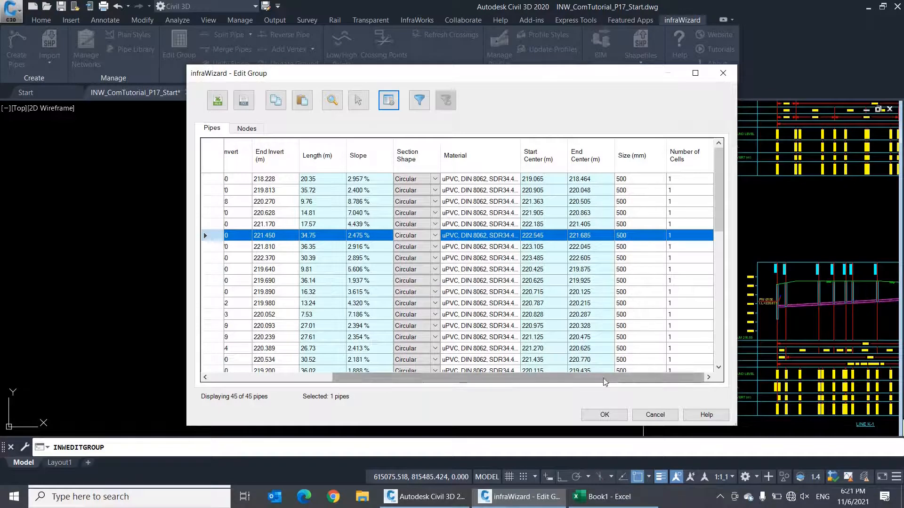
Select pipes CO-84 through CO-70 and set their Size to 400 mm via Edit selection
scroll(left, 3)
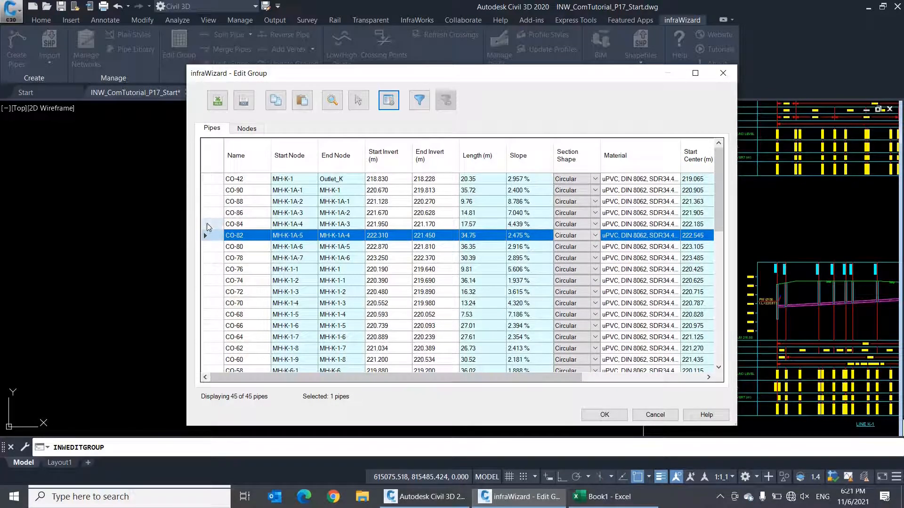
click(235, 303)
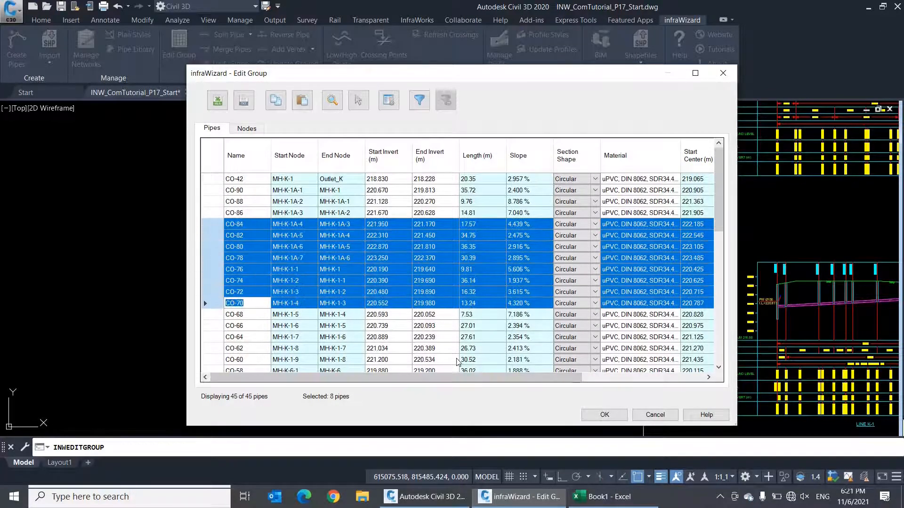
scroll(right, 3)
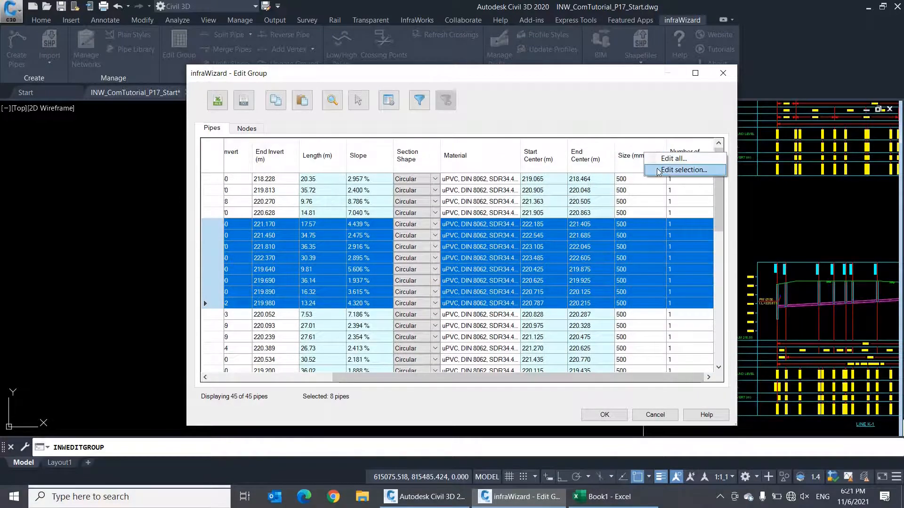
click(683, 169)
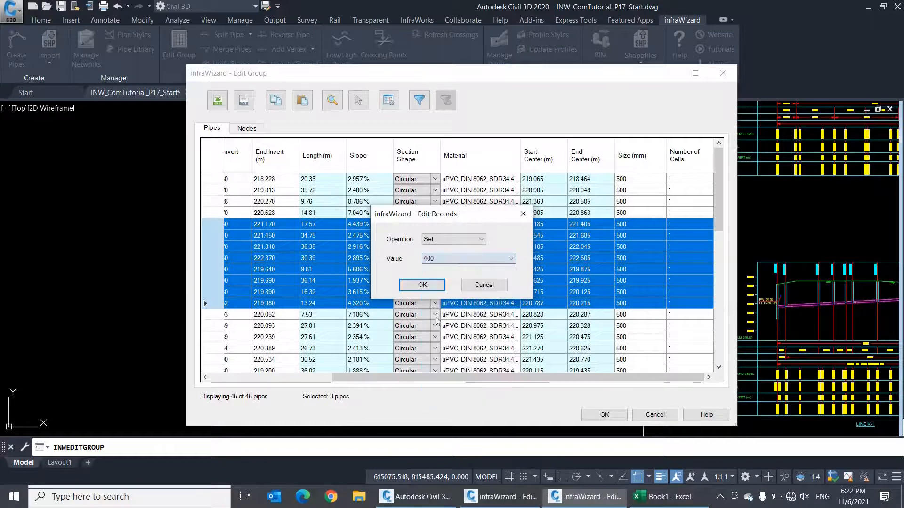
click(422, 284)
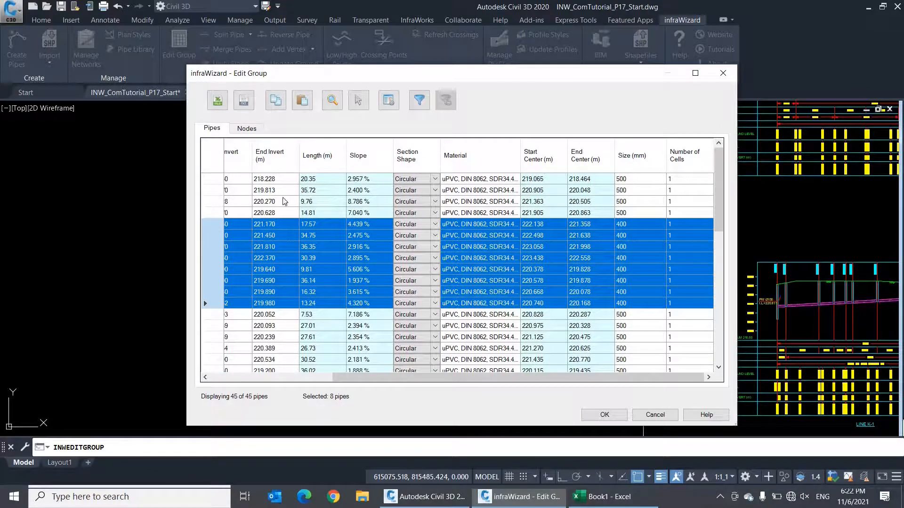
click(265, 201)
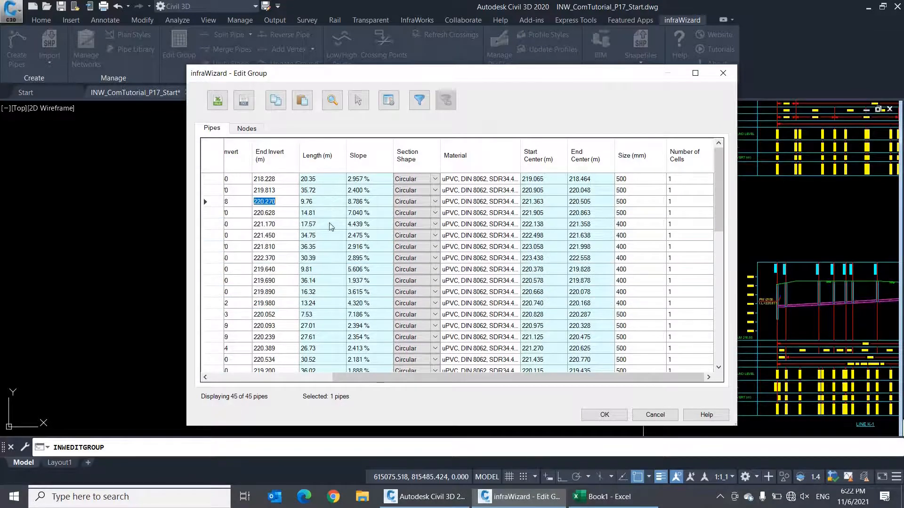
click(357, 225)
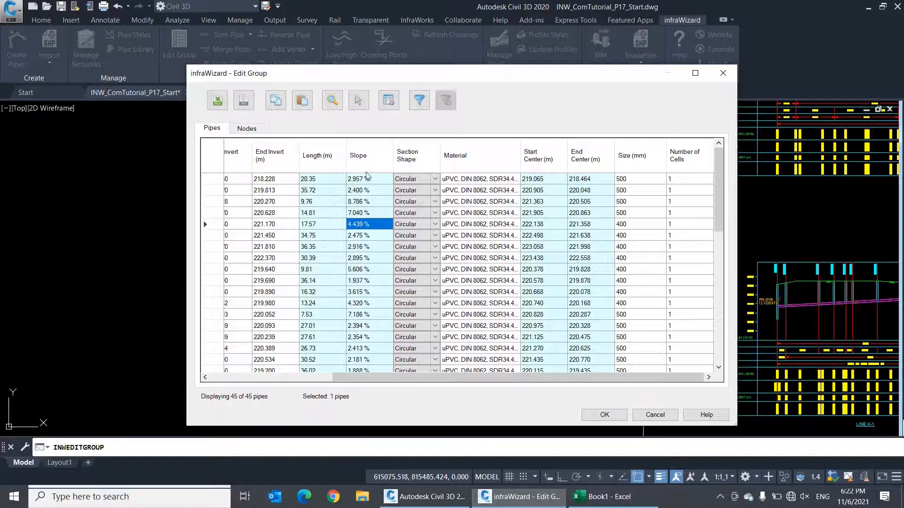
mouse_move(336, 247)
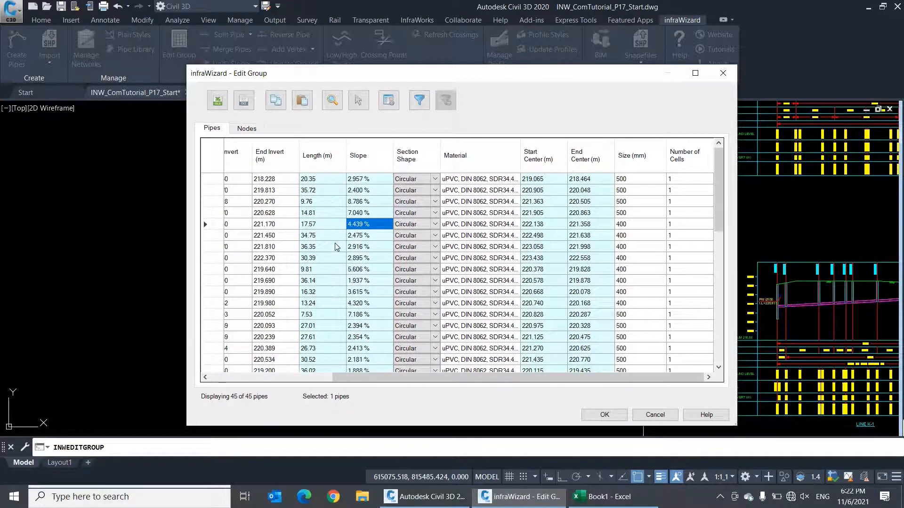
mouse_move(374, 168)
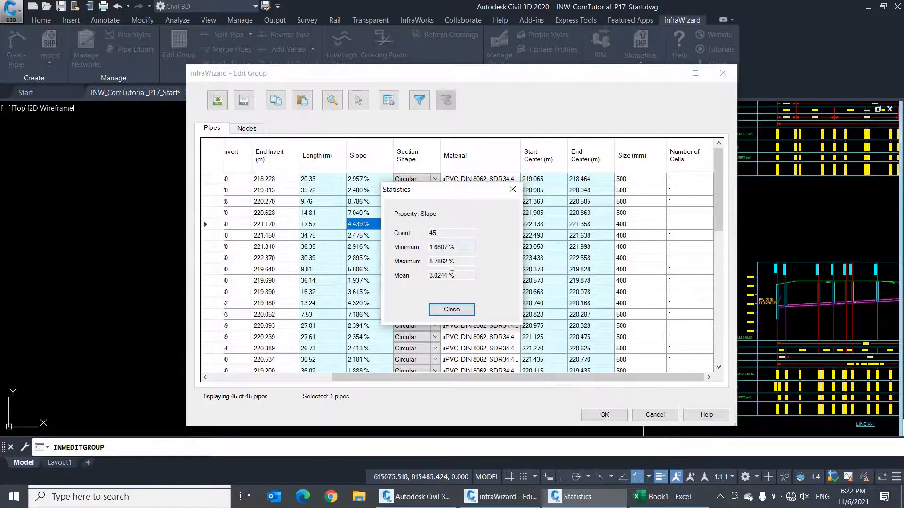
click(451, 310)
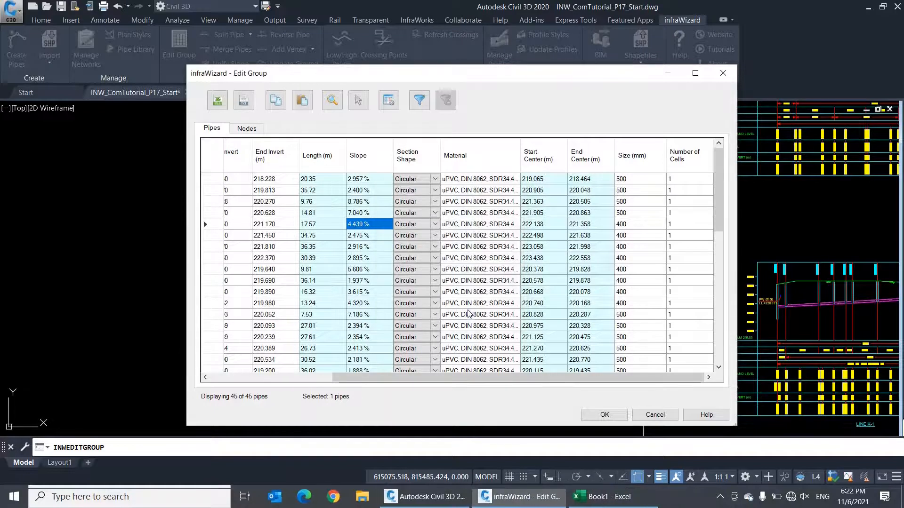
scroll(left, 3)
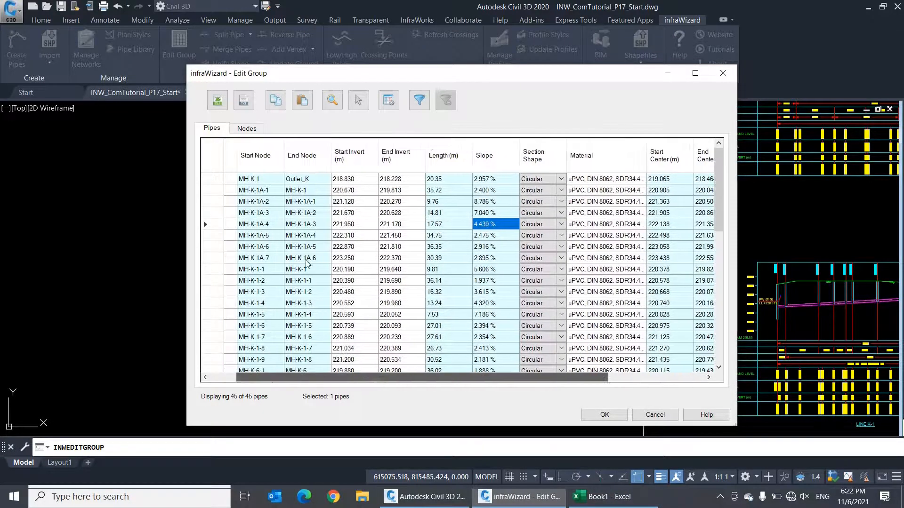
click(246, 128)
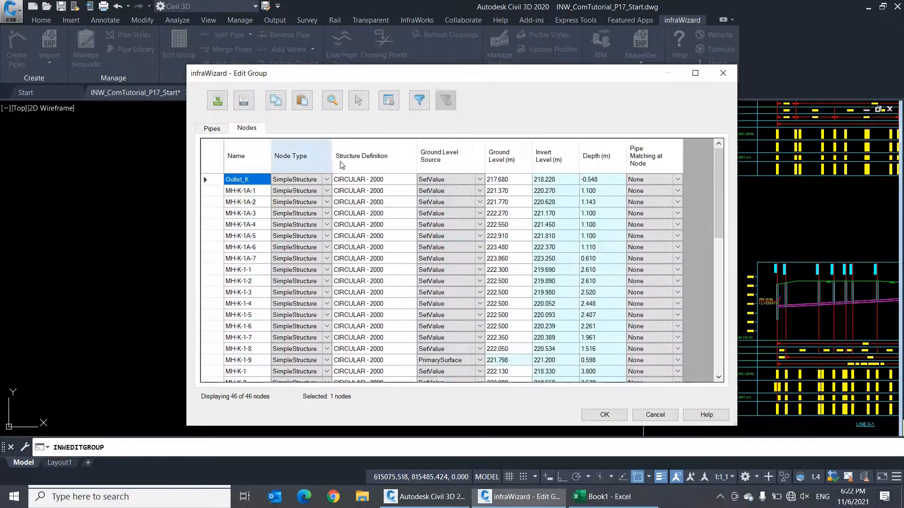
click(388, 100)
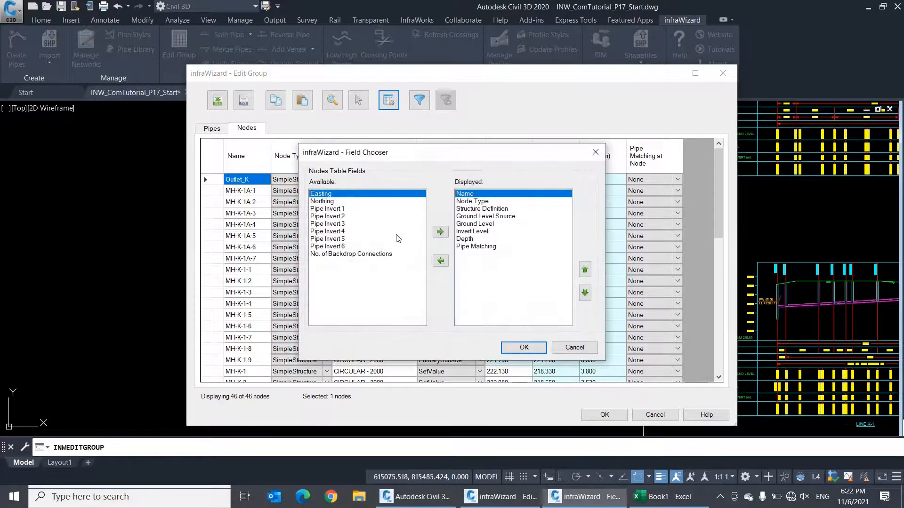
click(522, 348)
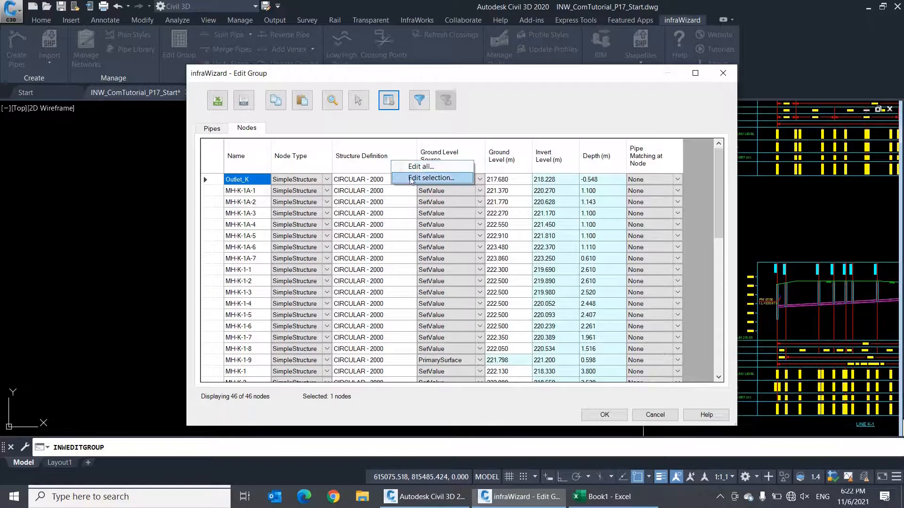
click(432, 178)
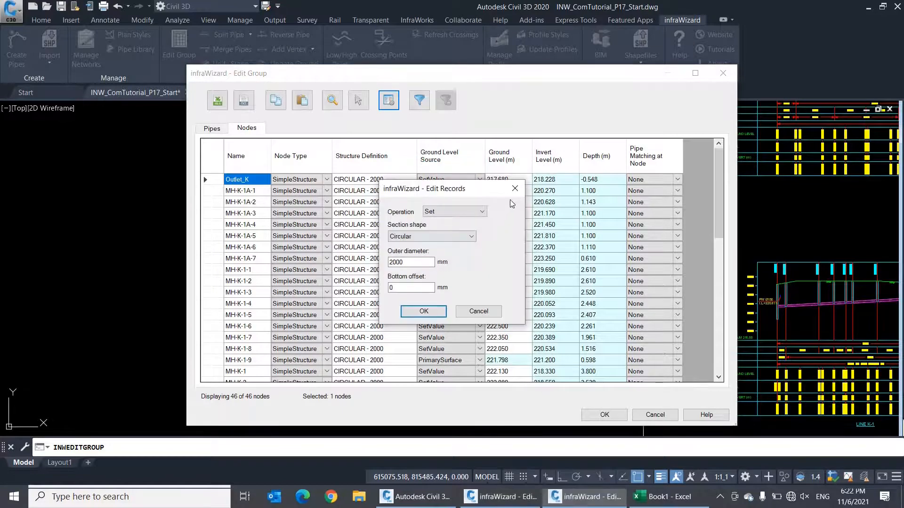
click(423, 312)
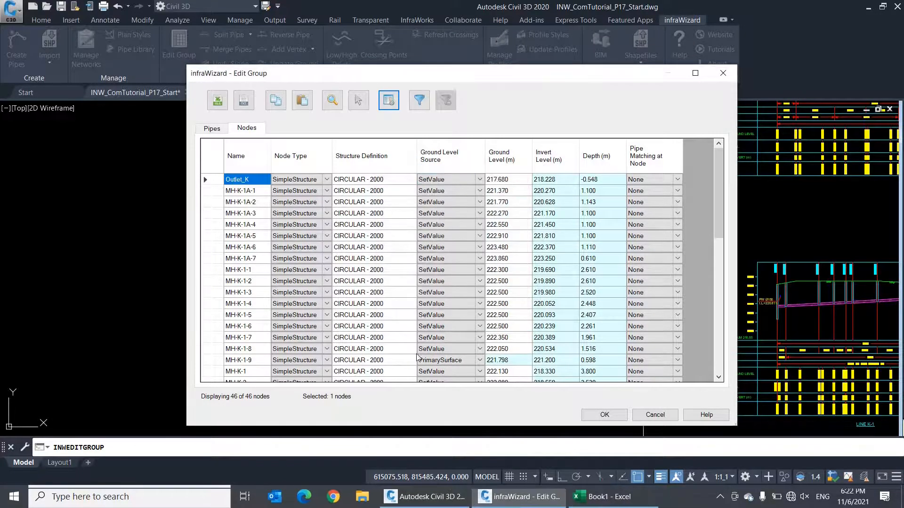
click(212, 128)
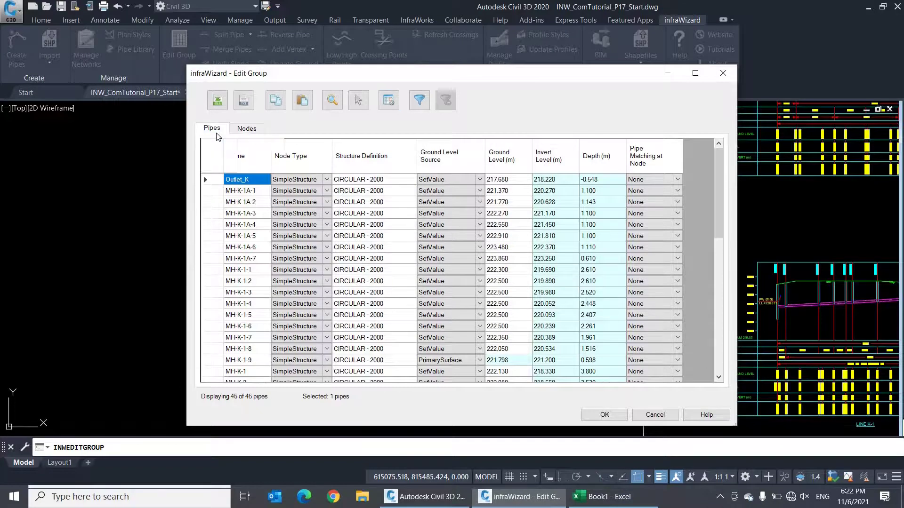
Filter the pipes to Length greater than 15 m (39 of 45 shown), then remove the filter
click(419, 100)
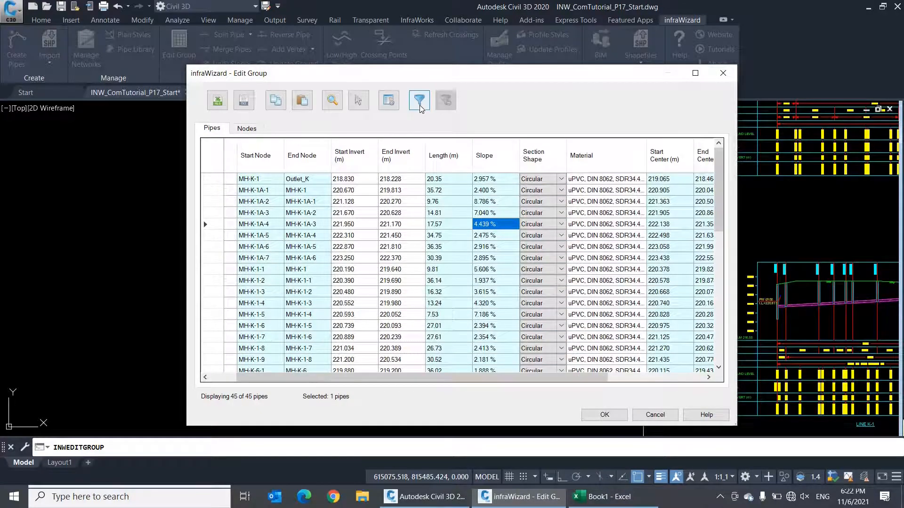
mouse_move(419, 100)
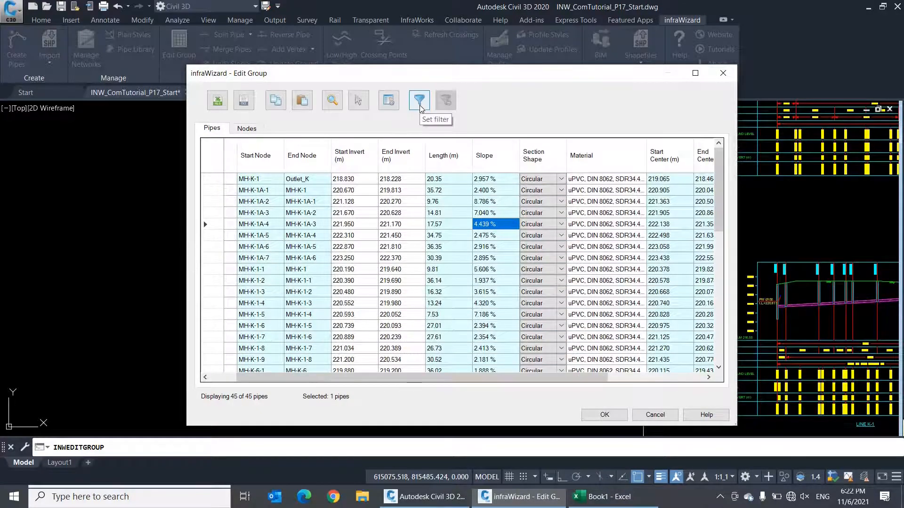
click(419, 100)
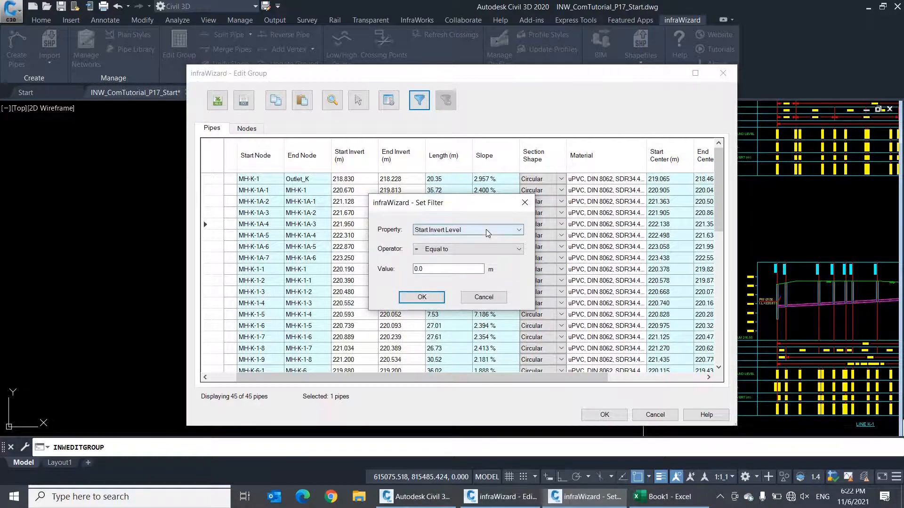
click(517, 230)
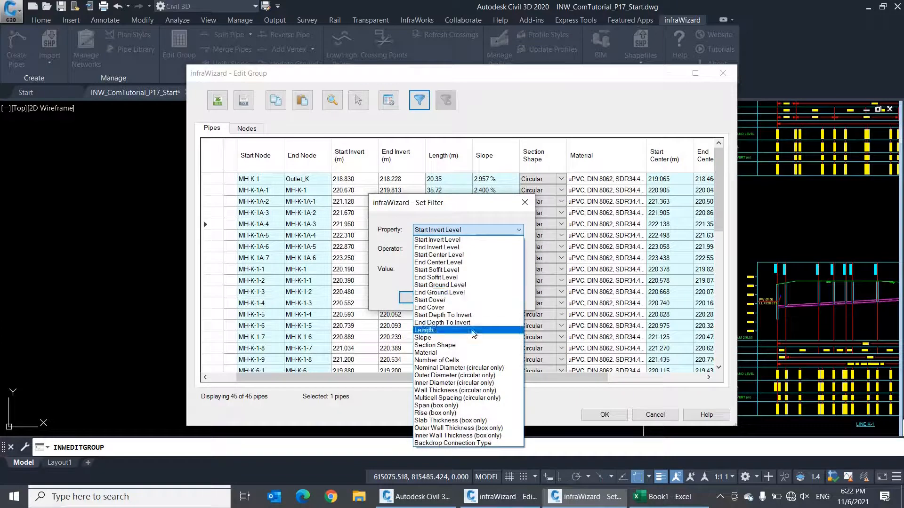
click(424, 330)
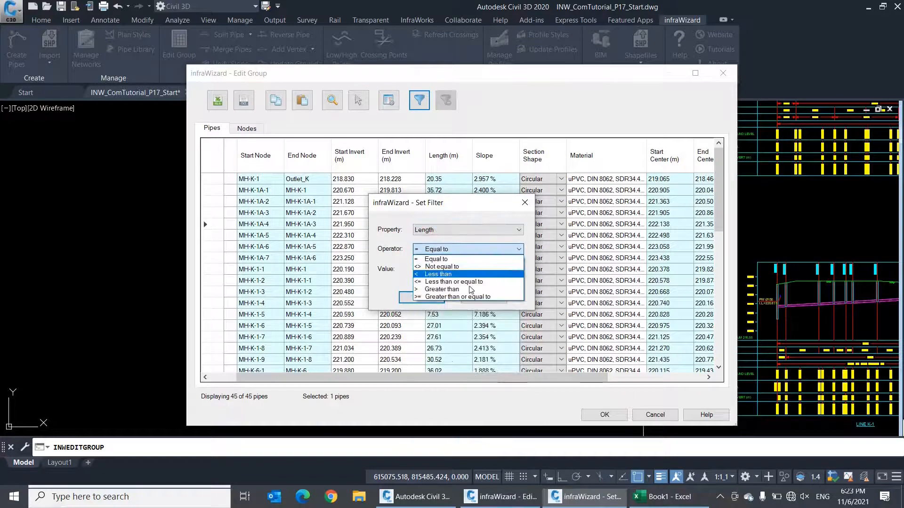
click(441, 289)
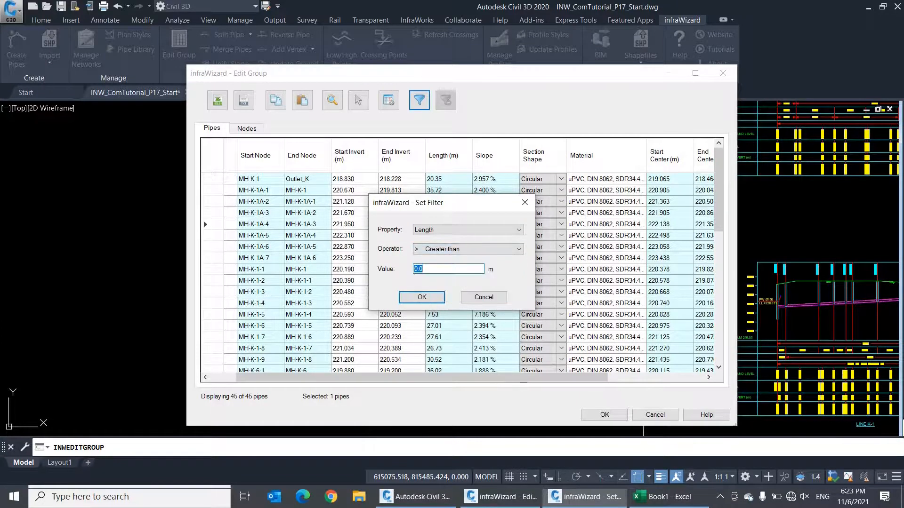
click(422, 296)
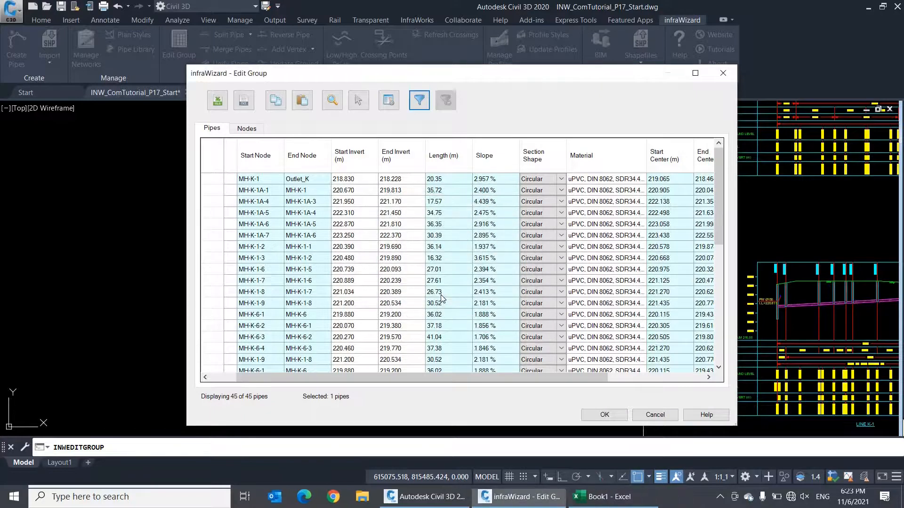
click(419, 100)
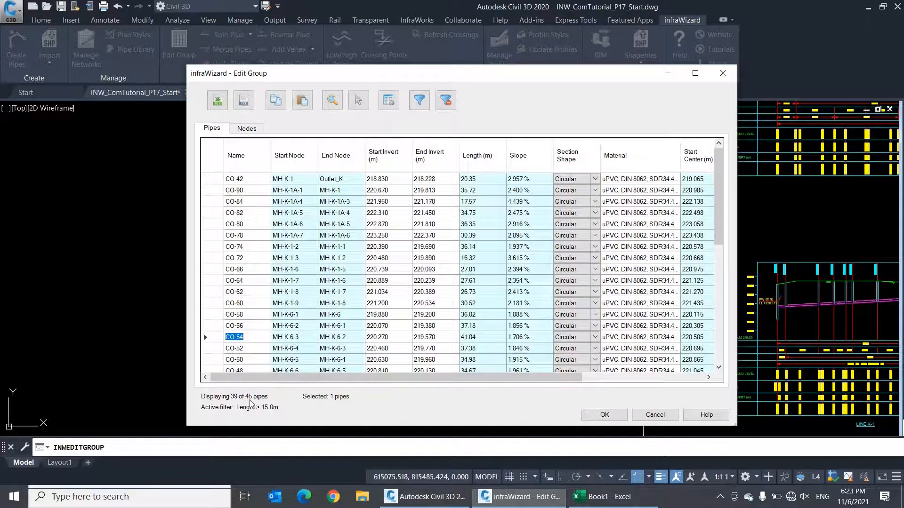
mouse_move(326, 408)
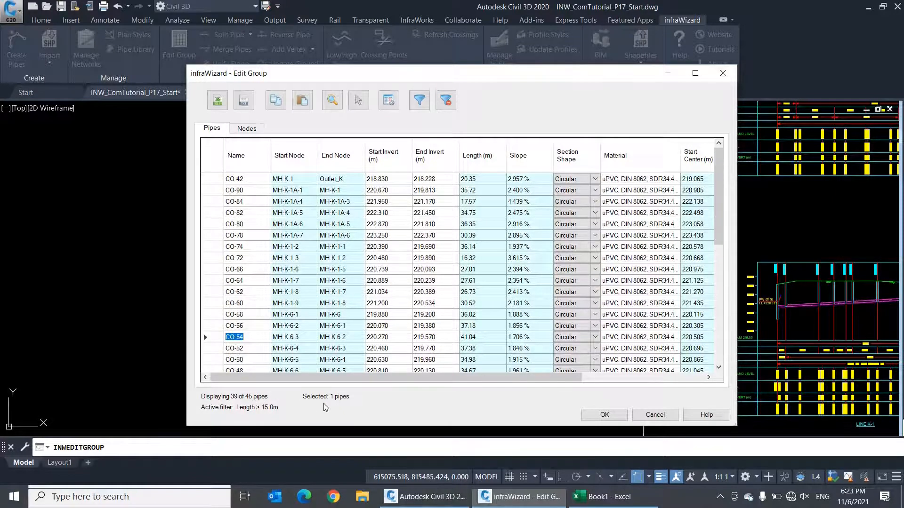
mouse_move(271, 418)
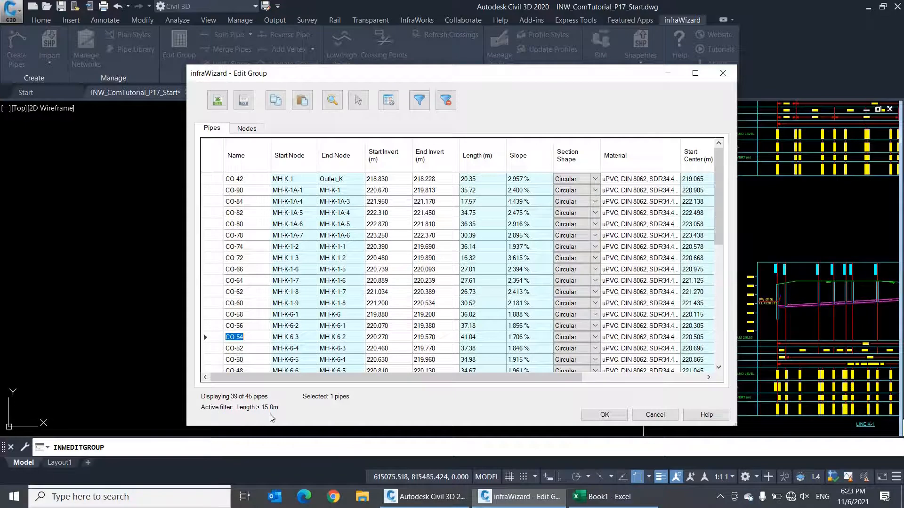
mouse_move(362, 344)
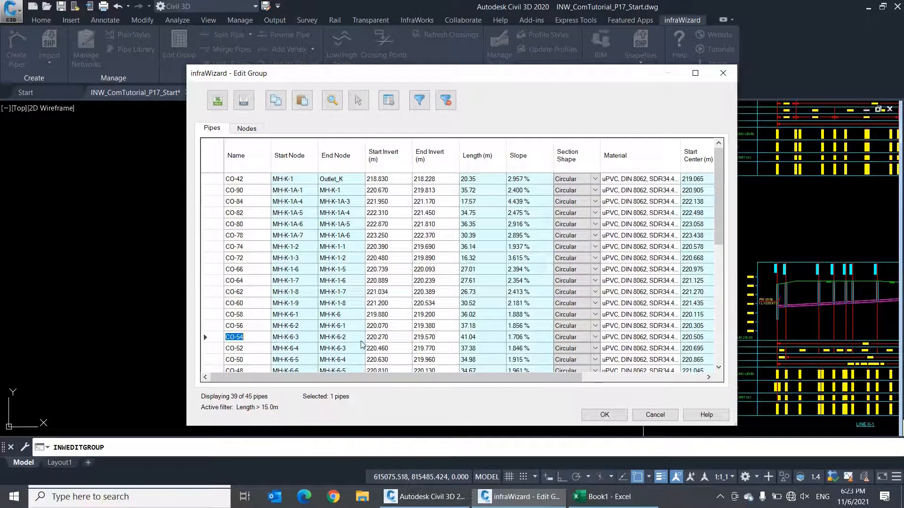
click(445, 100)
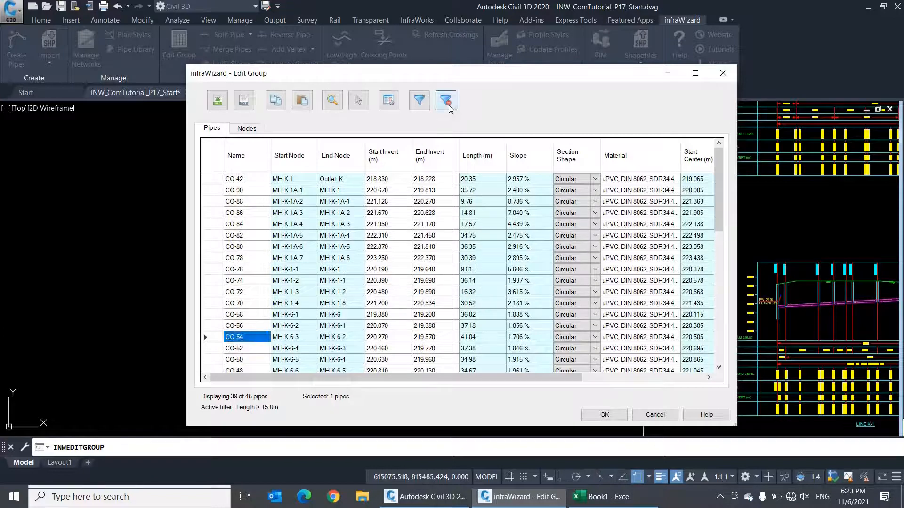
Zoom the drawing to pipe CO-90 from its table row and keep that view
click(445, 100)
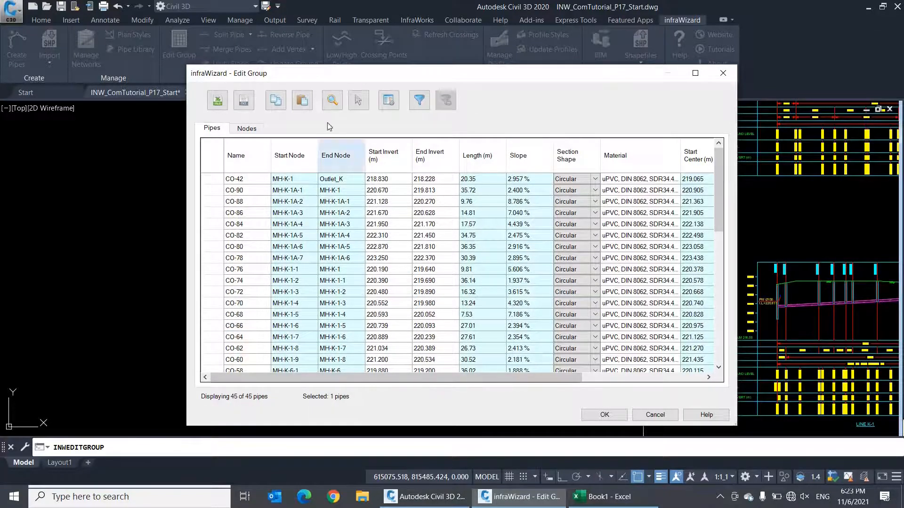
mouse_move(332, 100)
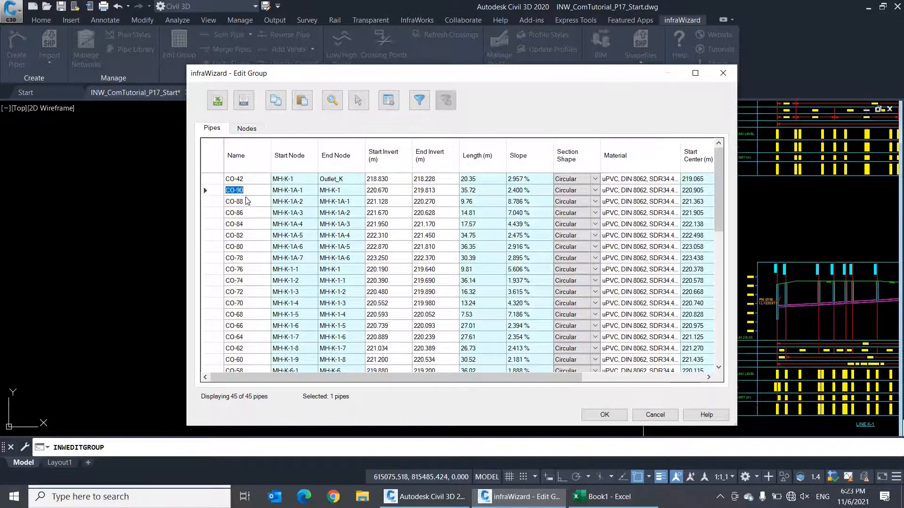
click(235, 201)
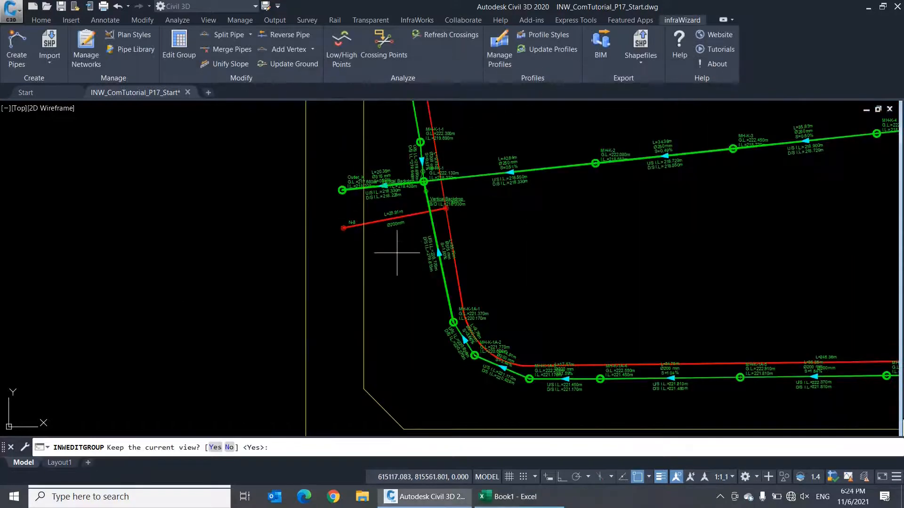
mouse_move(487, 205)
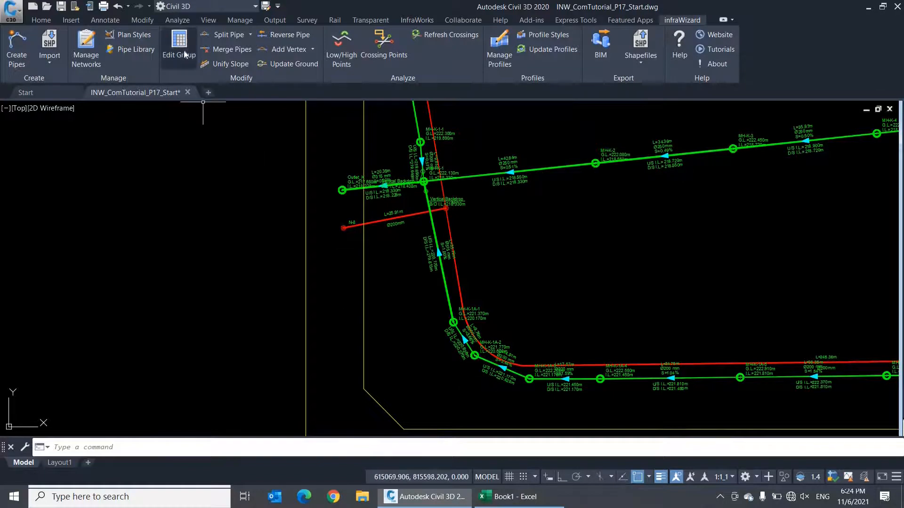
Reopen Edit Group for SW, pick manholes MH-K-1A-1 and MH-K-1A-2 into the Nodes table, and close
click(179, 49)
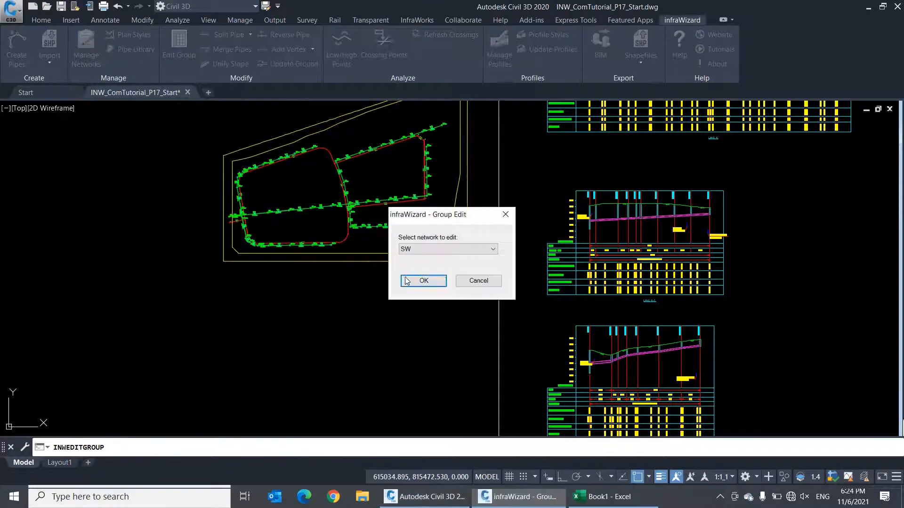
click(423, 281)
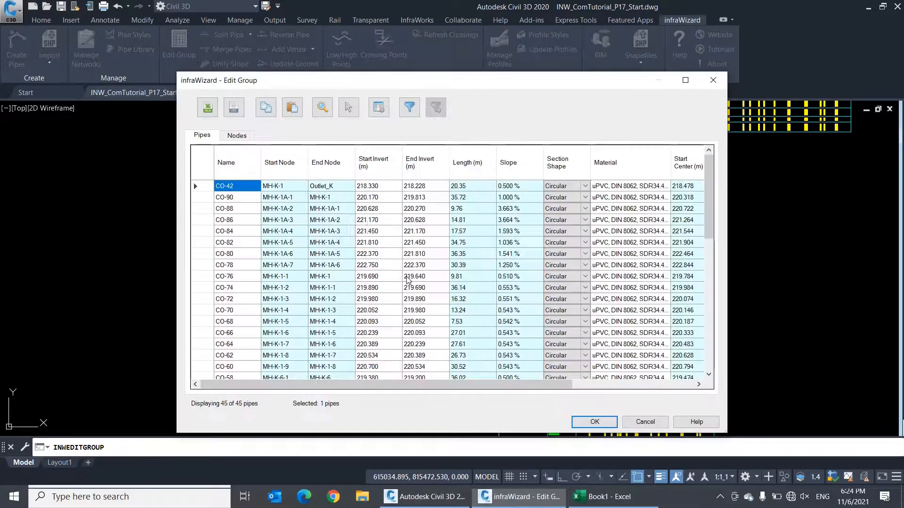
mouse_move(349, 107)
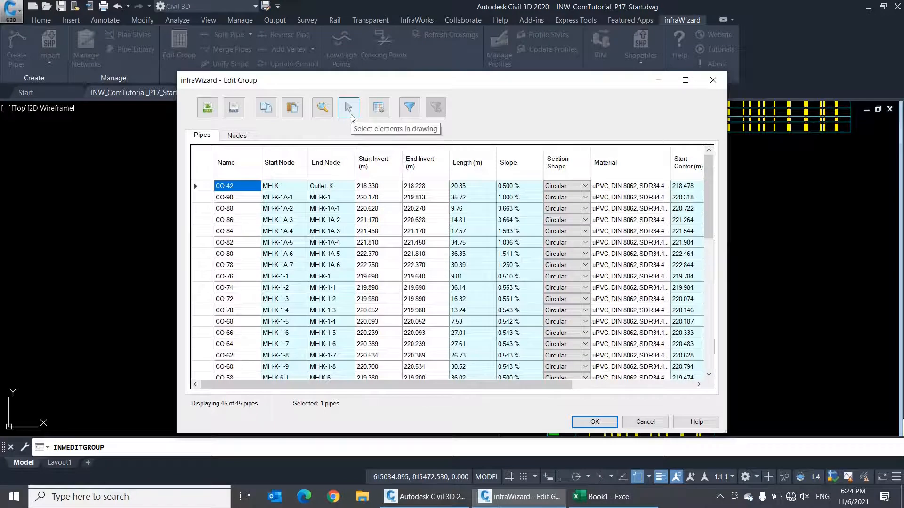
click(236, 135)
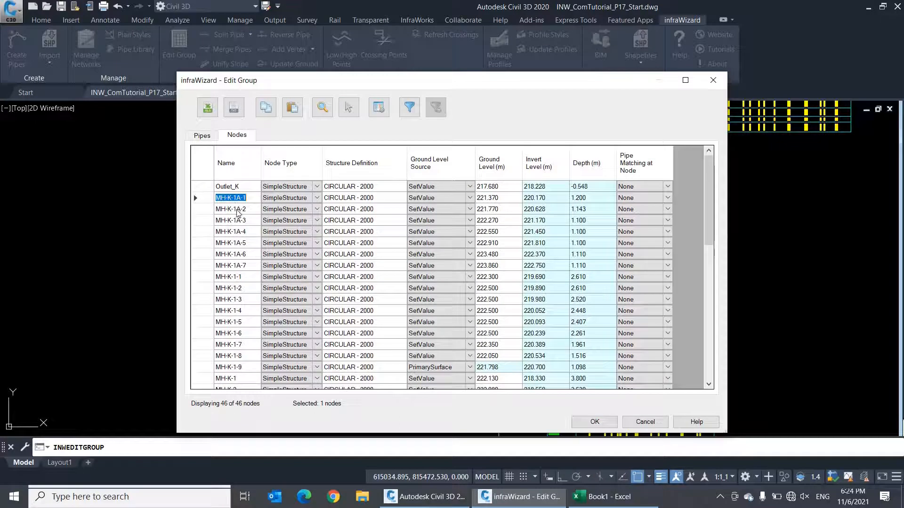
click(230, 209)
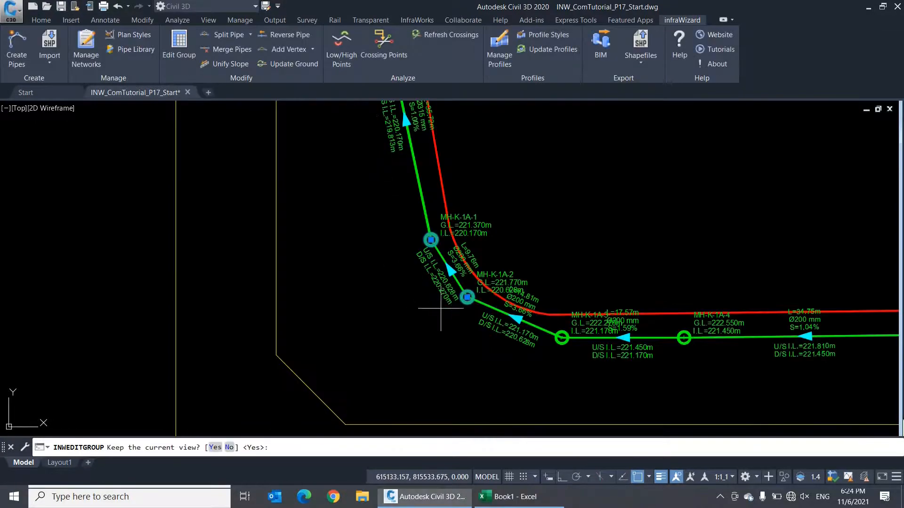
mouse_move(389, 309)
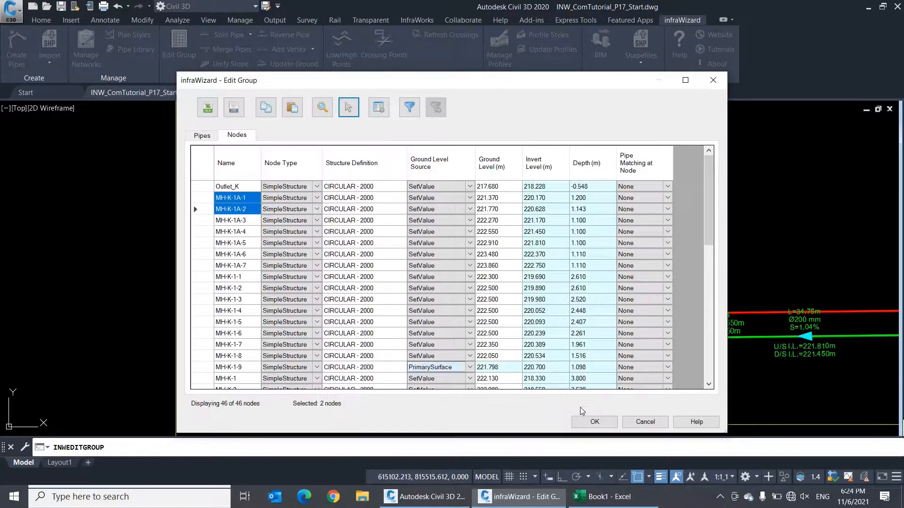
click(594, 421)
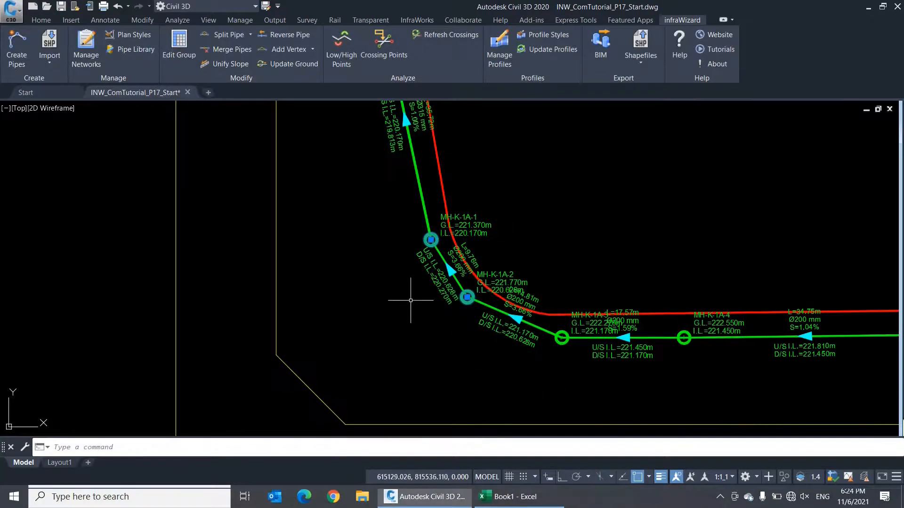
scroll(down, 3)
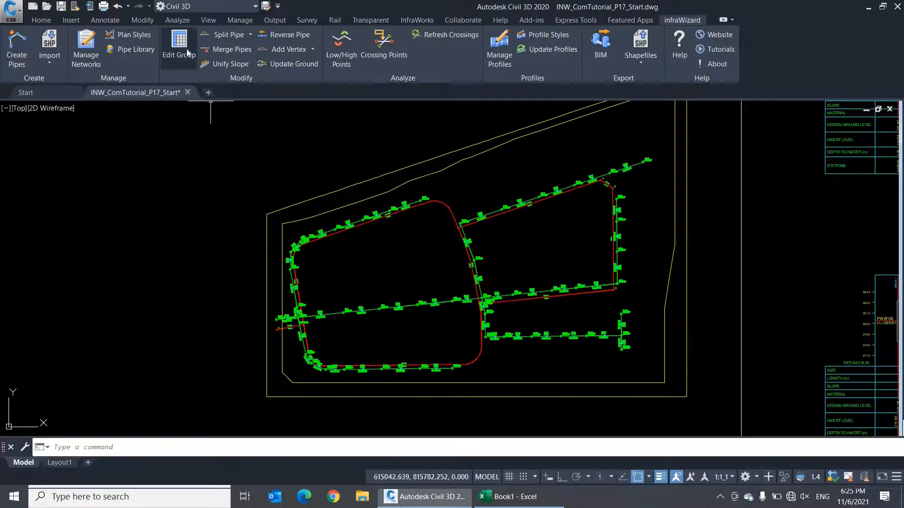
Copy rows CO-42 through CO-70 from the SW Edit Group table and paste them into Excel at B3
click(179, 49)
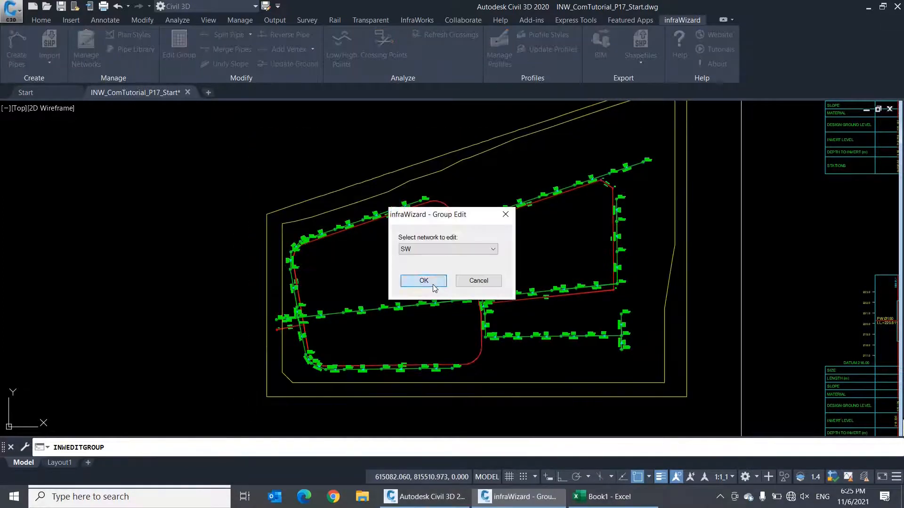
click(422, 281)
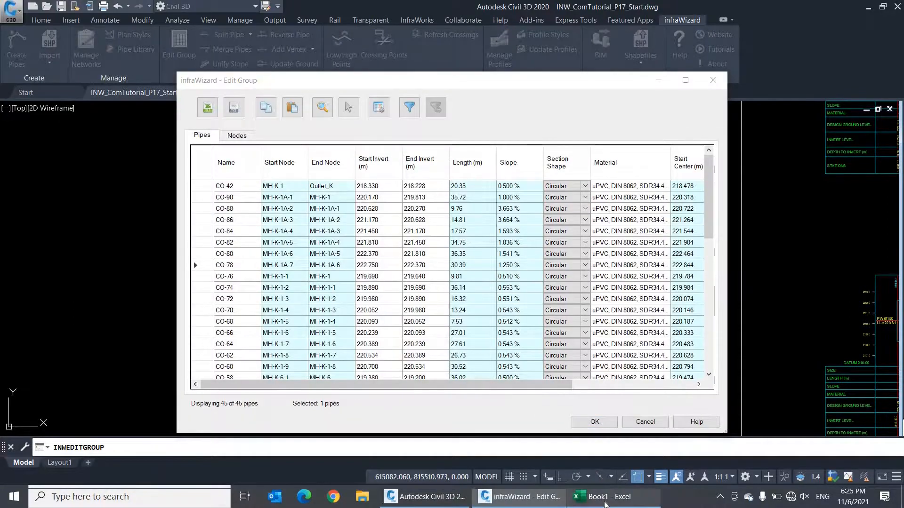
click(611, 498)
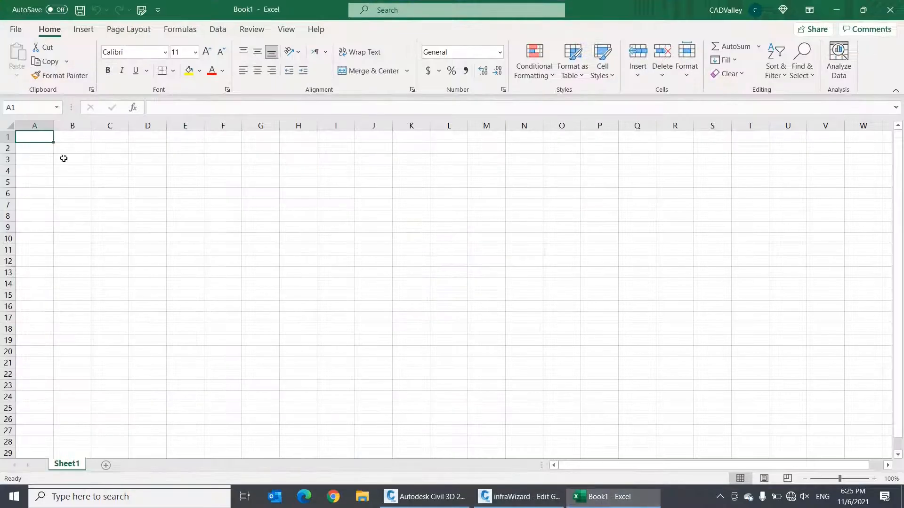
click(72, 159)
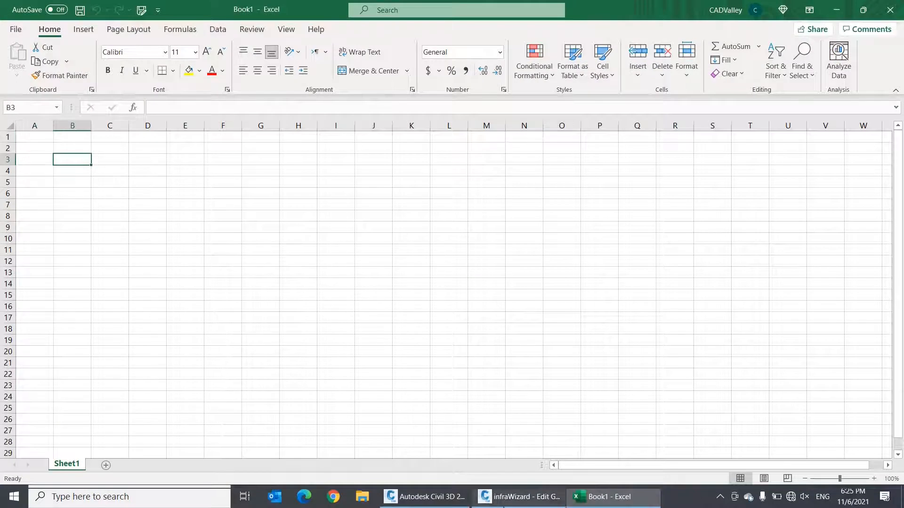
click(518, 497)
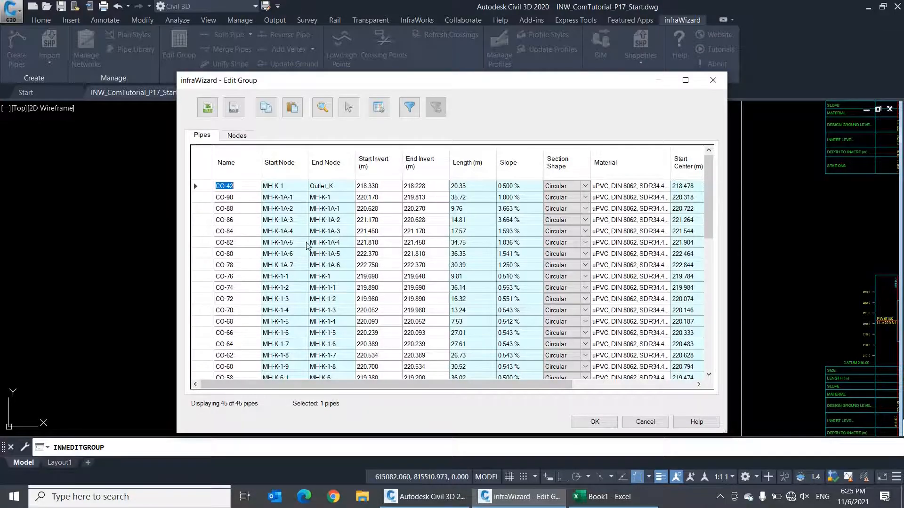
click(414, 310)
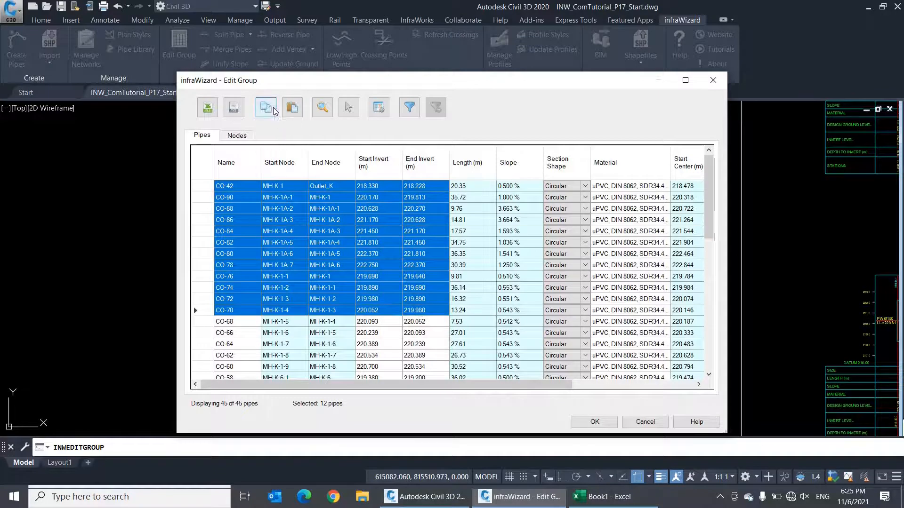
click(612, 497)
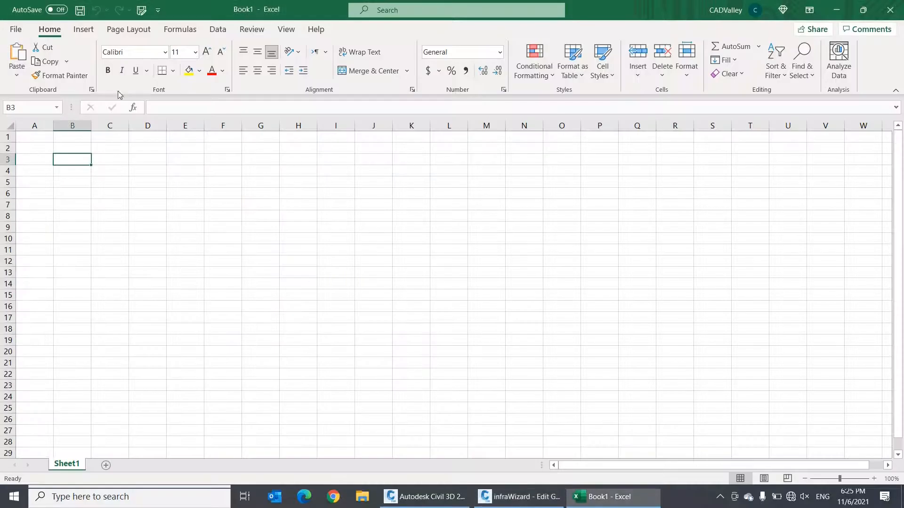
key(ctrl+v)
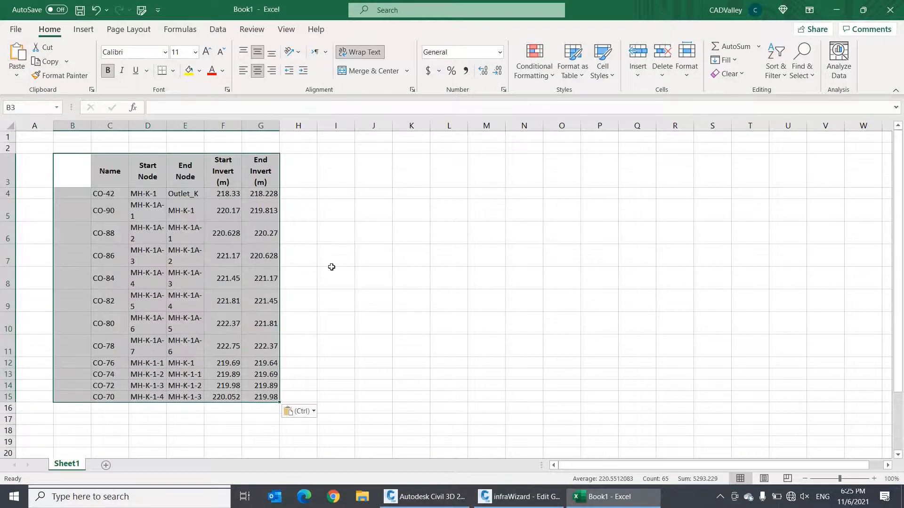
Autofit the pasted columns' widths in Excel and return to the Edit Group table
click(110, 125)
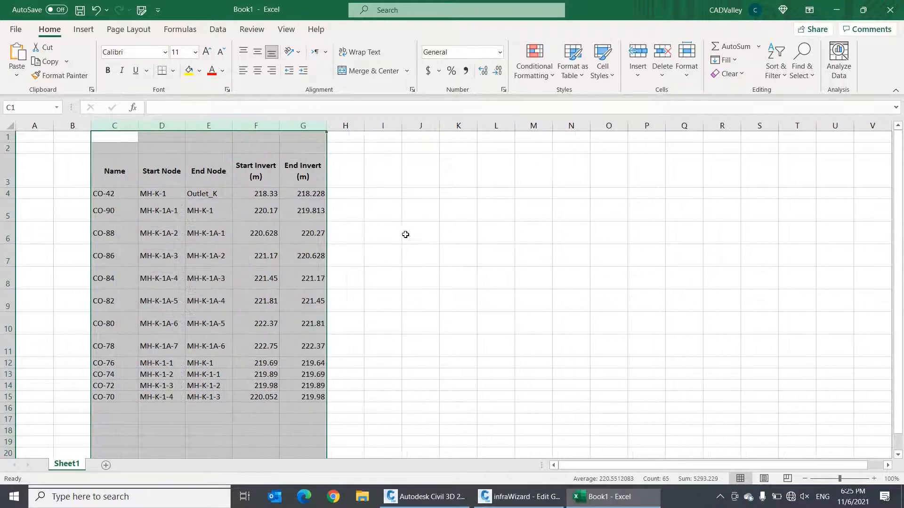
click(420, 232)
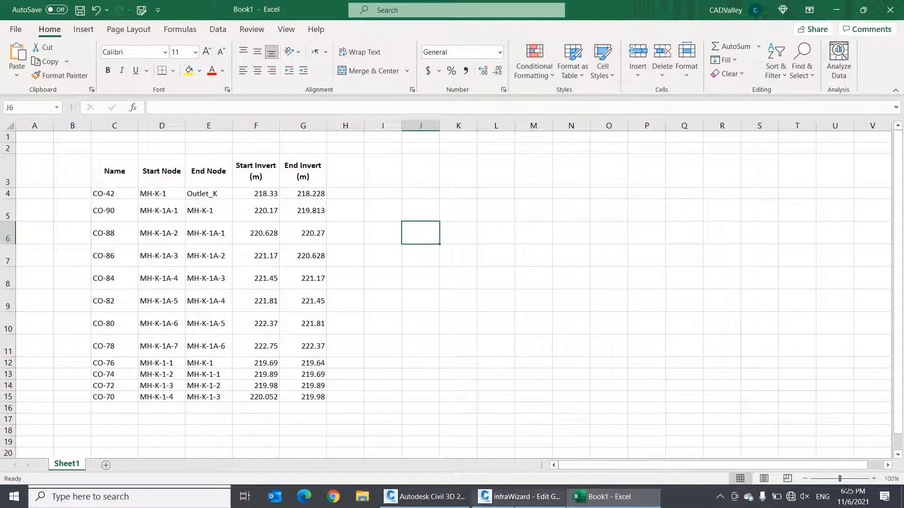
click(516, 496)
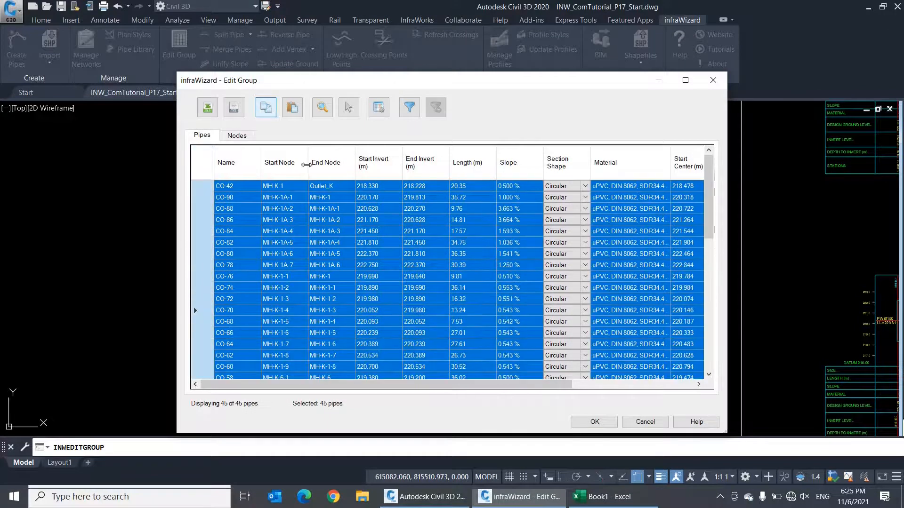
Paste the full pipes table with all columns into Sheet1, then return to Edit Group
click(604, 497)
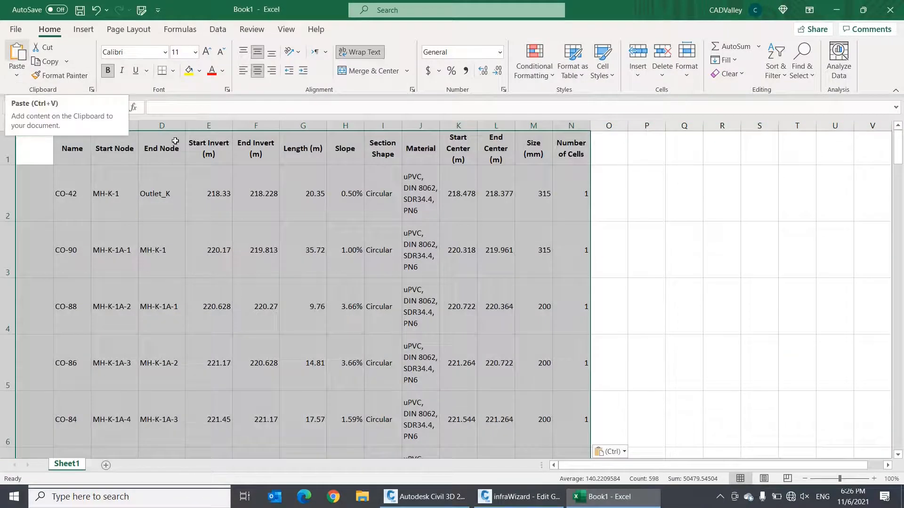
click(683, 250)
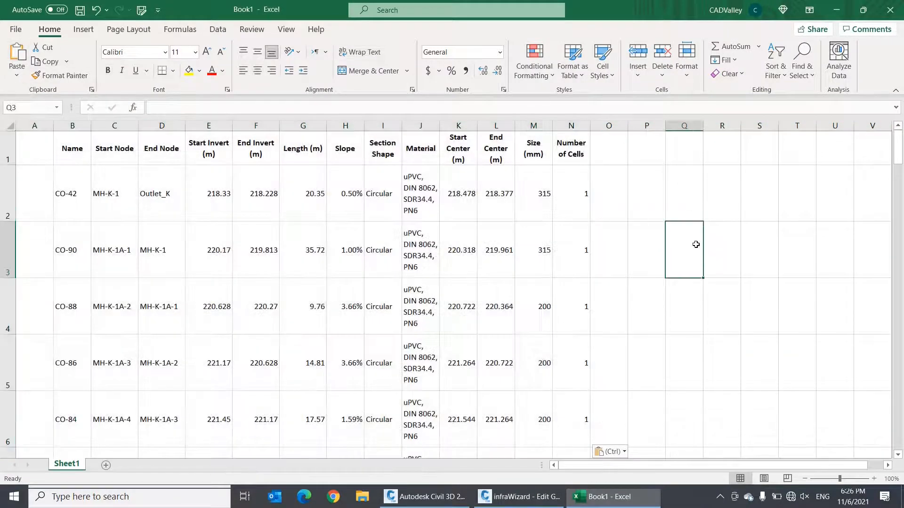
click(517, 497)
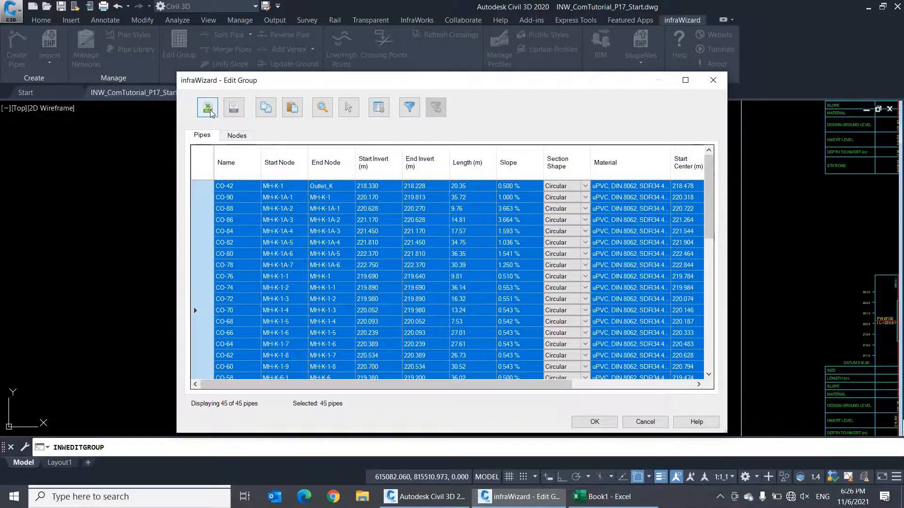
Export the pipes table to an Excel workbook and show the 46-node Nodes table
click(206, 107)
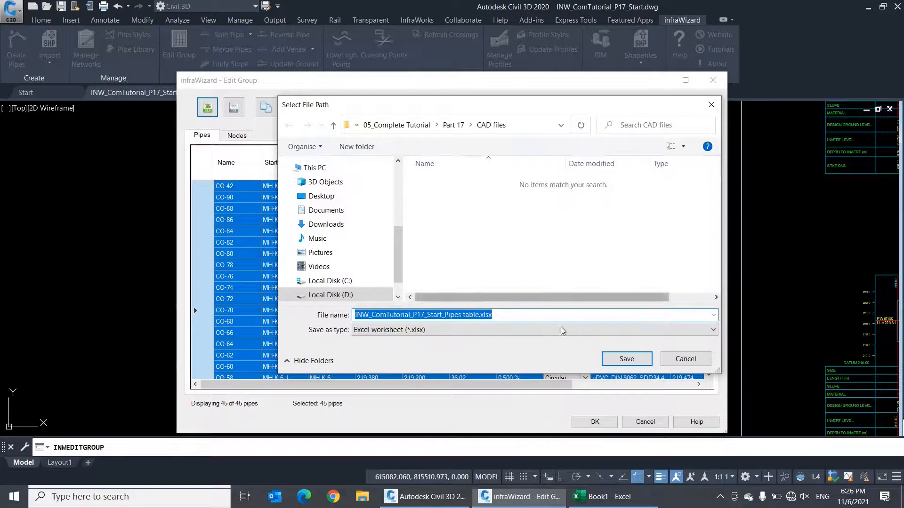
click(626, 359)
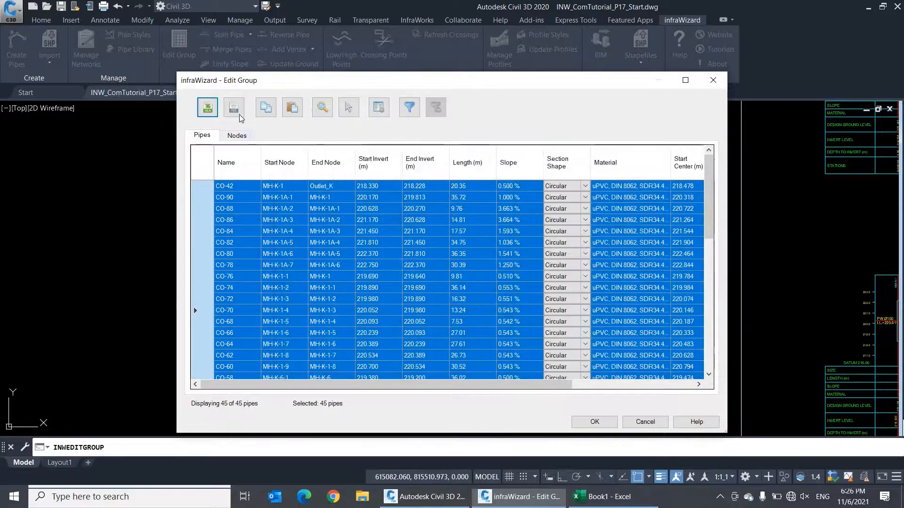
click(234, 108)
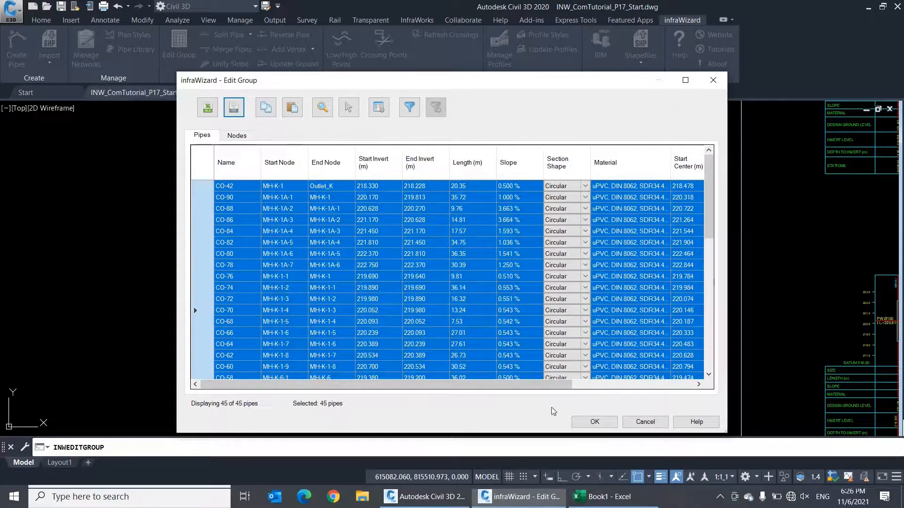
click(236, 134)
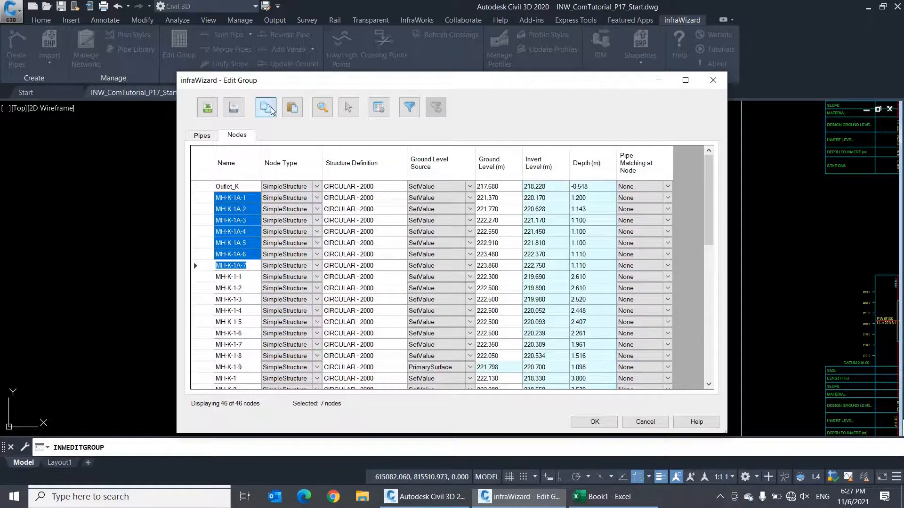
Copy the seven MH-K-1A node names and paste them onto a new worksheet
click(613, 496)
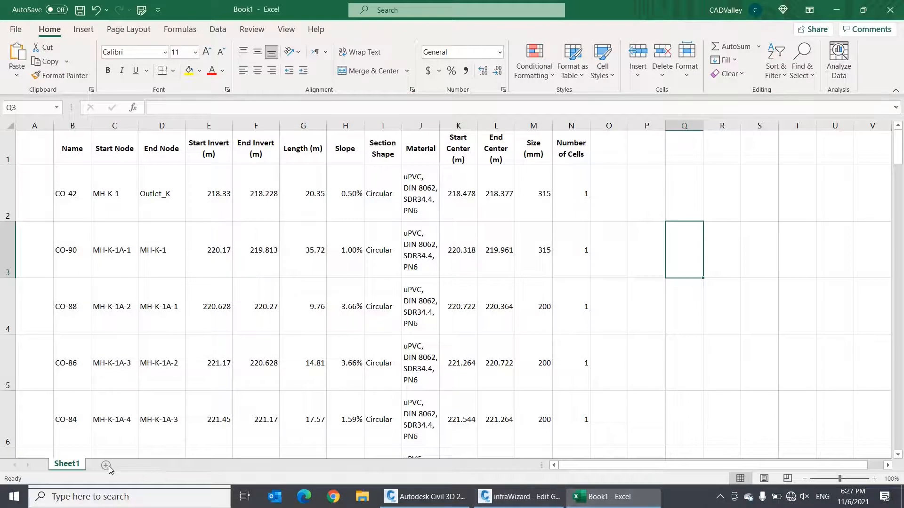
click(107, 465)
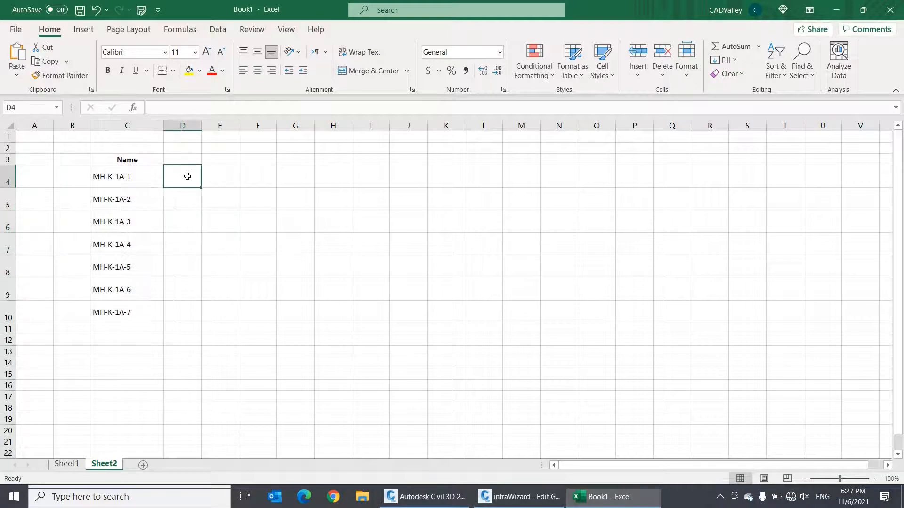
Fill new names MH. N-25-1 through MH. N-25-7 beside them and copy the list
text(MH.)
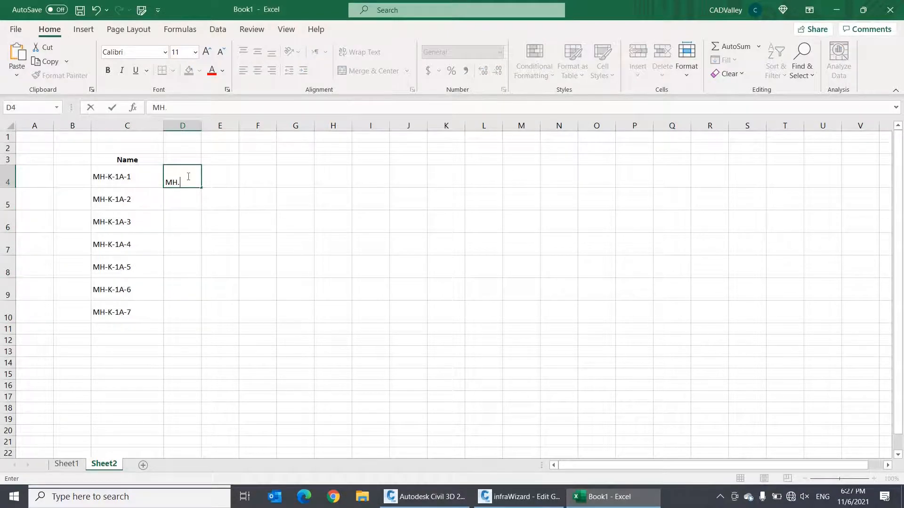
text(N-2)
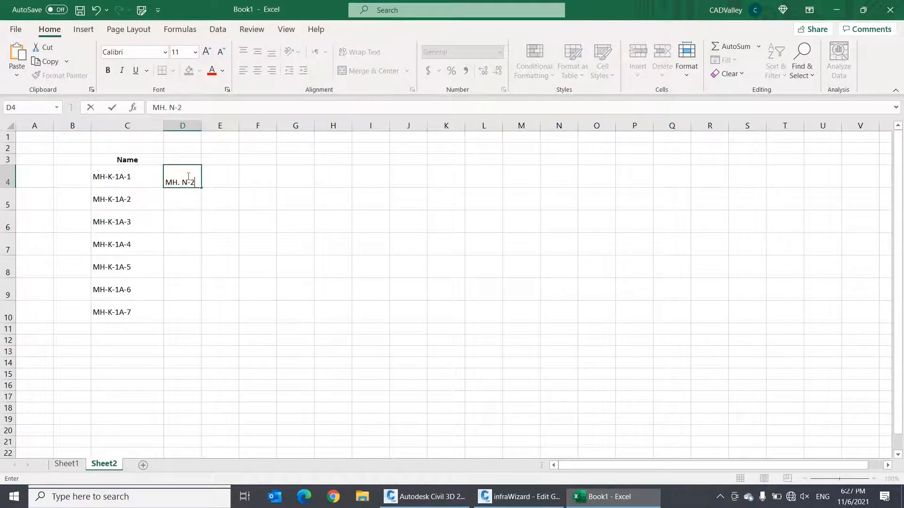
text(5-1)
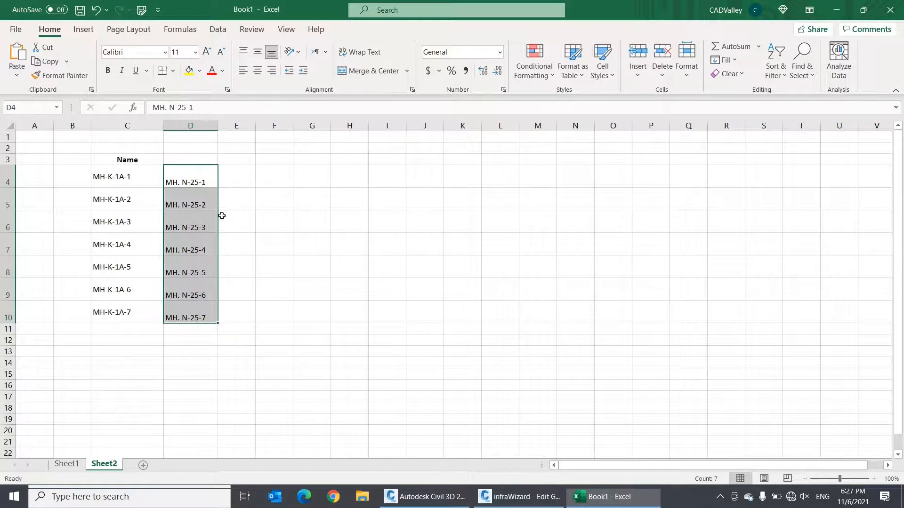
key(ctrl+c)
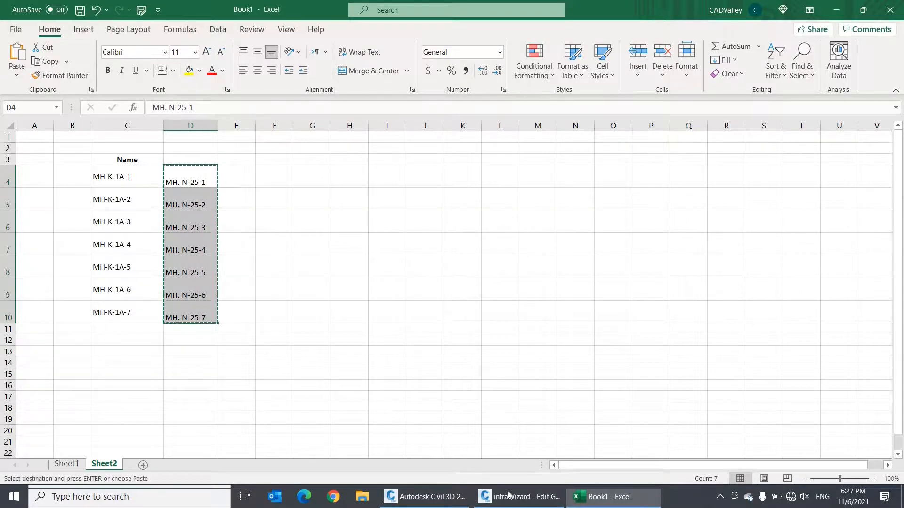
Paste the new names into the Nodes Name column and verify MH. N-25 names in Pipes
click(517, 496)
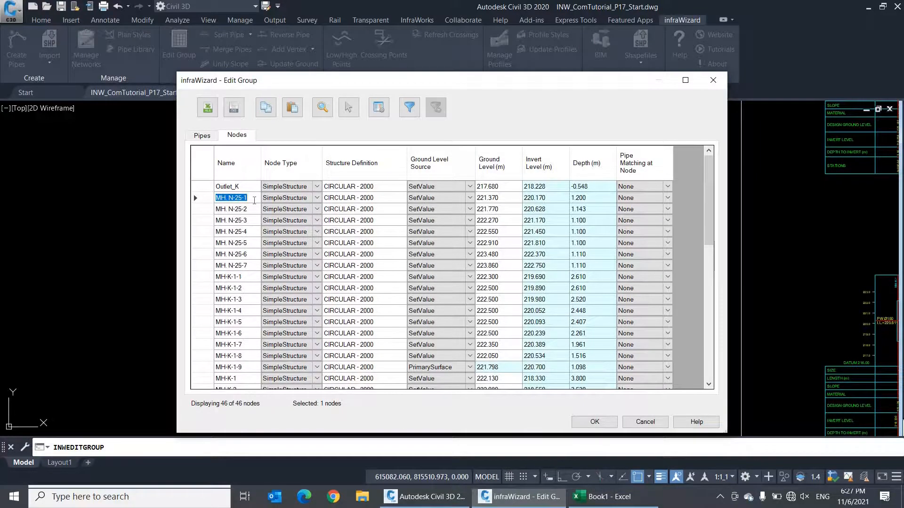
click(230, 209)
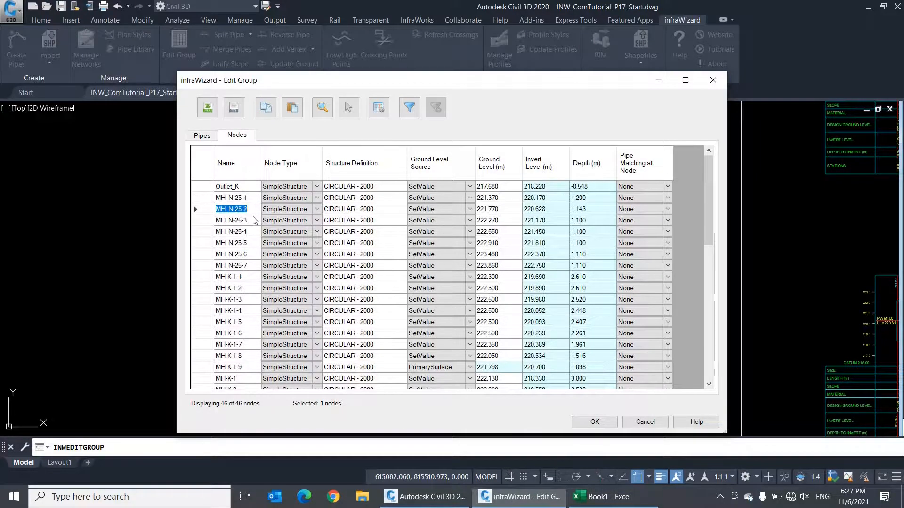
click(231, 266)
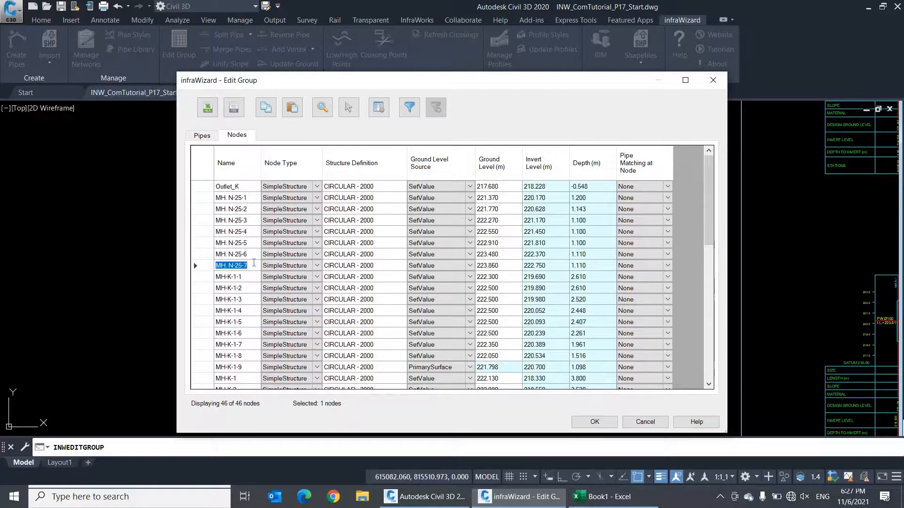
click(201, 135)
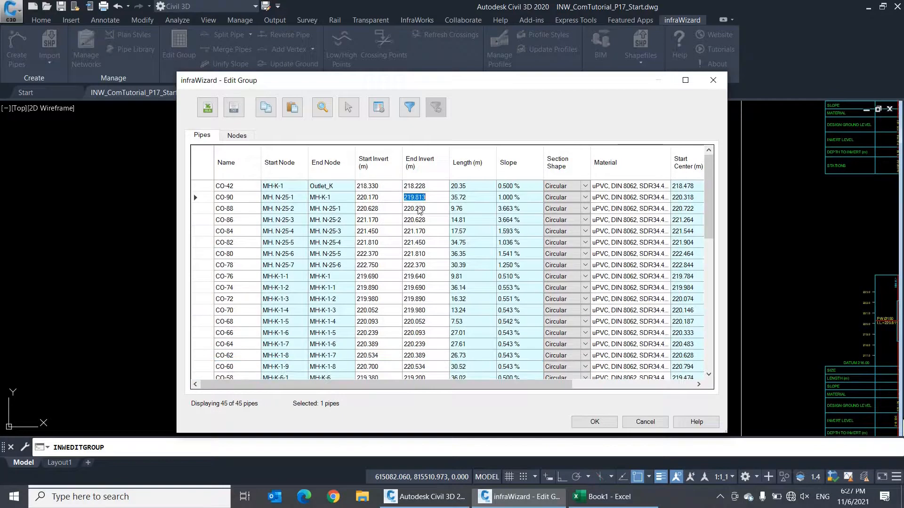
mouse_move(459, 301)
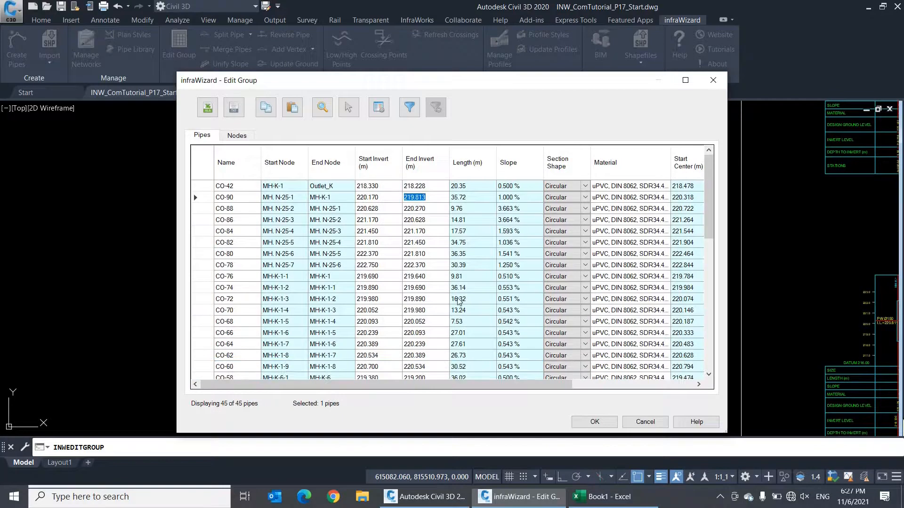